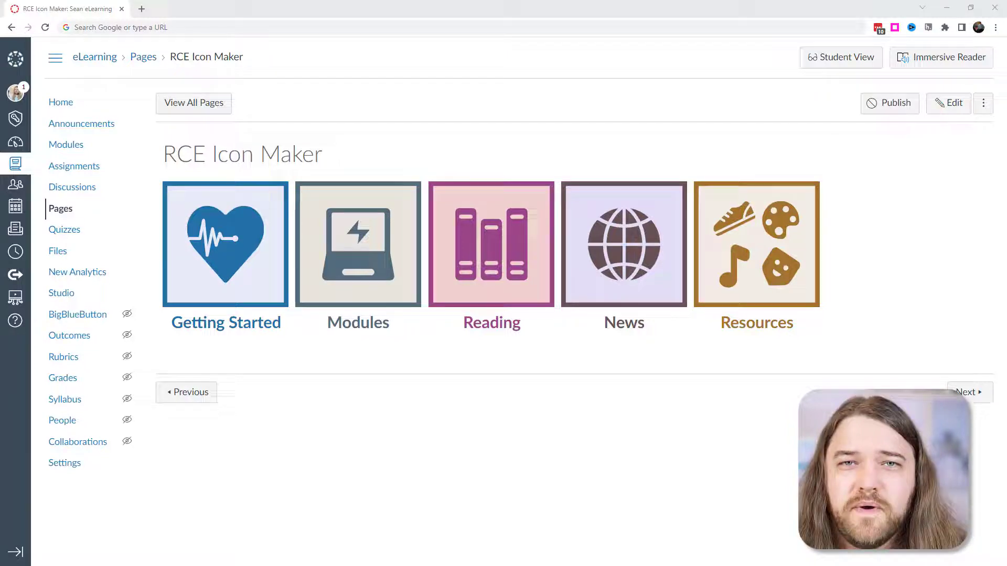
{"action": "mouse_move", "coordinate": [143, 94]}
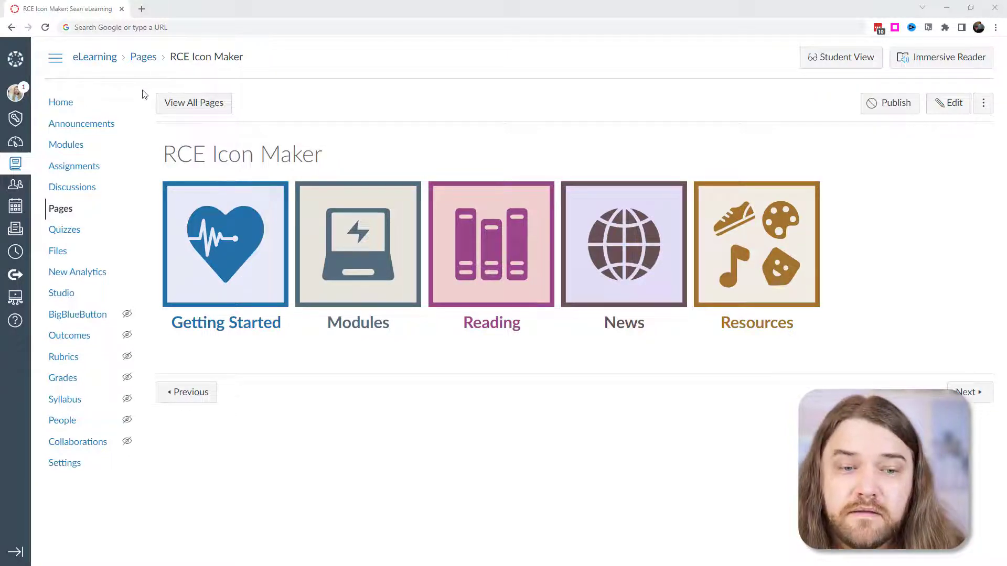
- In Admin Feature Options, expand RCE Icon Maker and confirm it is enabled
{"action": "left_click", "coordinate": [15, 118]}
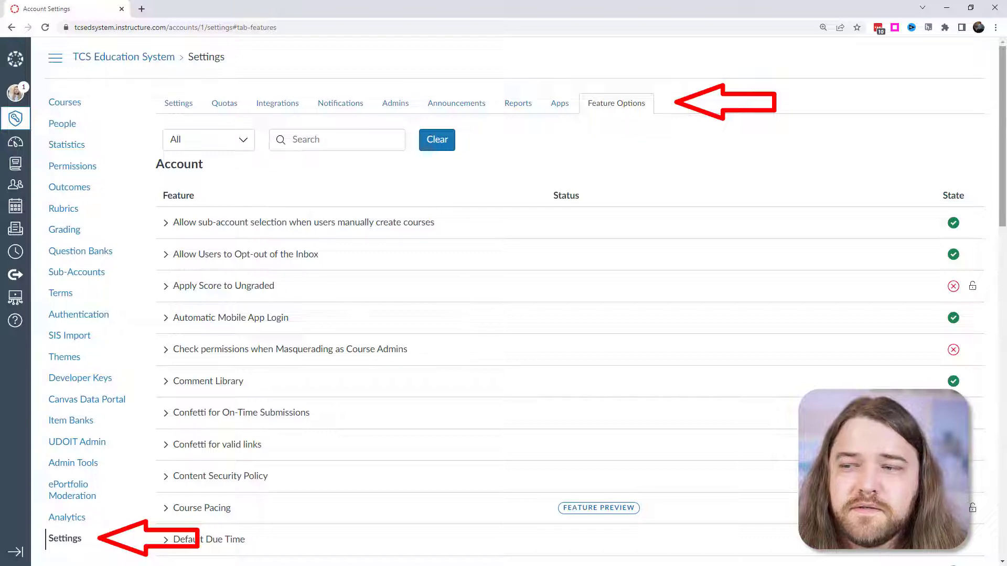
{"action": "scroll", "scroll_direction": "down", "scroll_amount": 3}
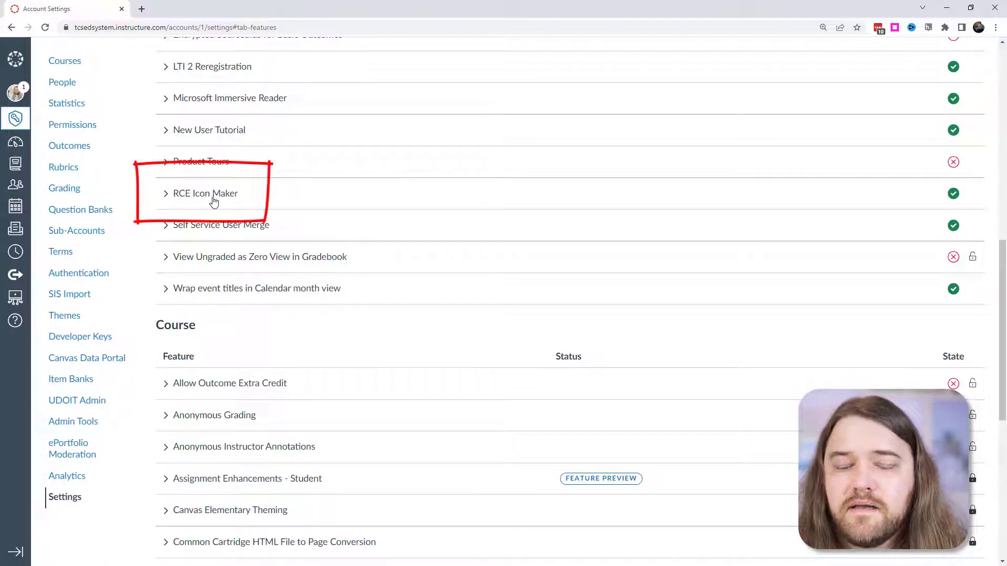
{"action": "left_click", "coordinate": [205, 193]}
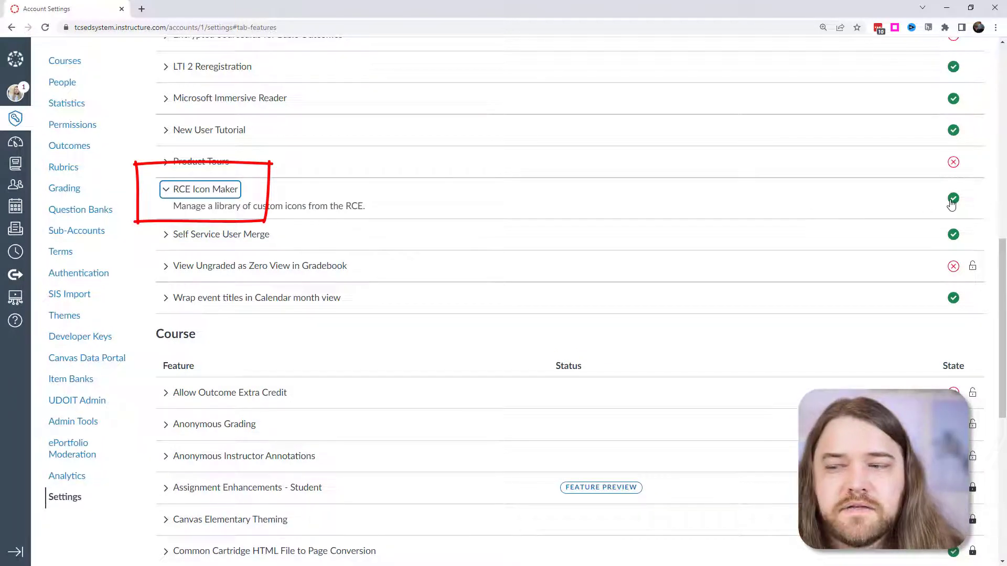
{"action": "mouse_move", "coordinate": [953, 198]}
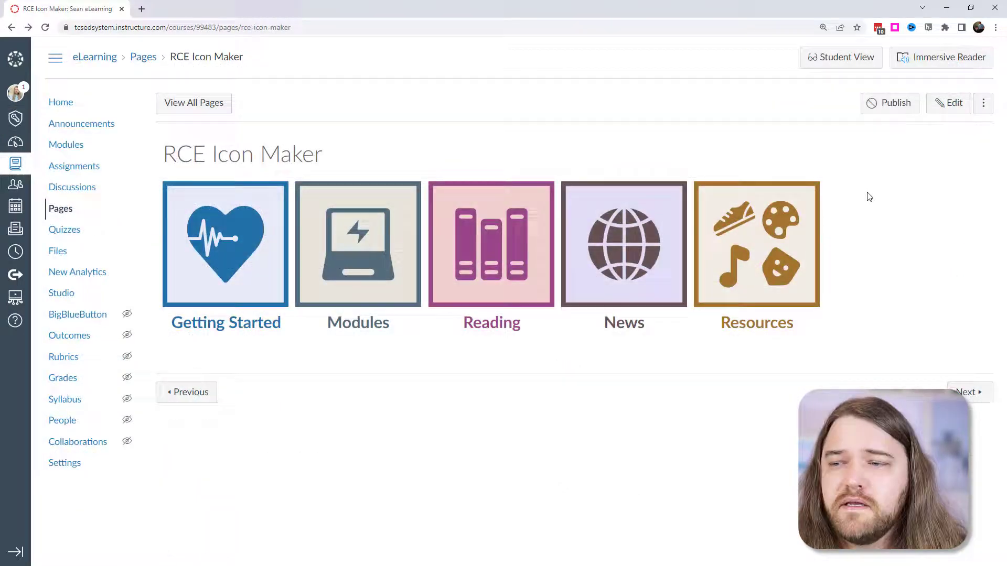
- Edit the RCE Icon Maker page and browse the Saved Icon Maker Icons
{"action": "left_click", "coordinate": [949, 103]}
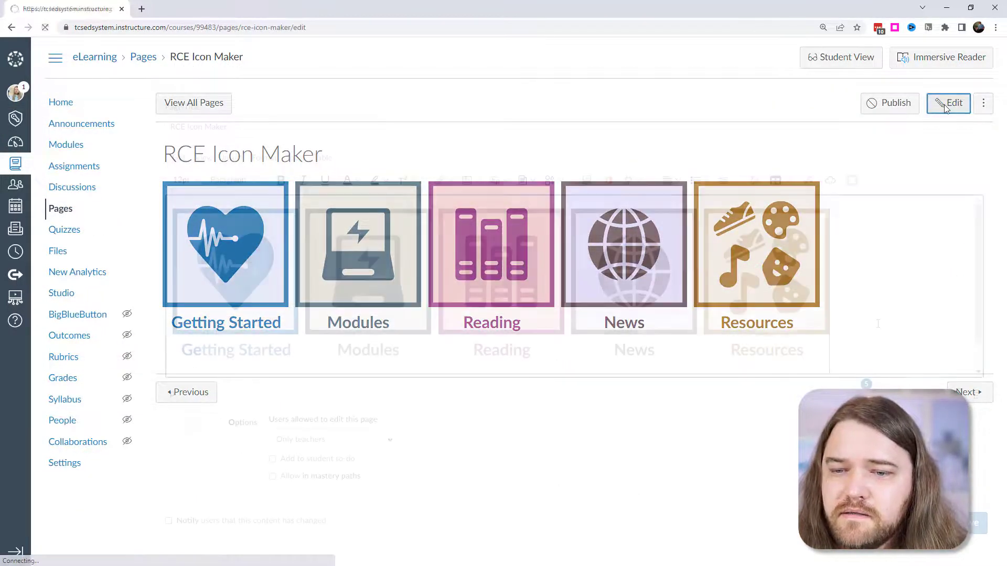
{"action": "left_click", "coordinate": [948, 103]}
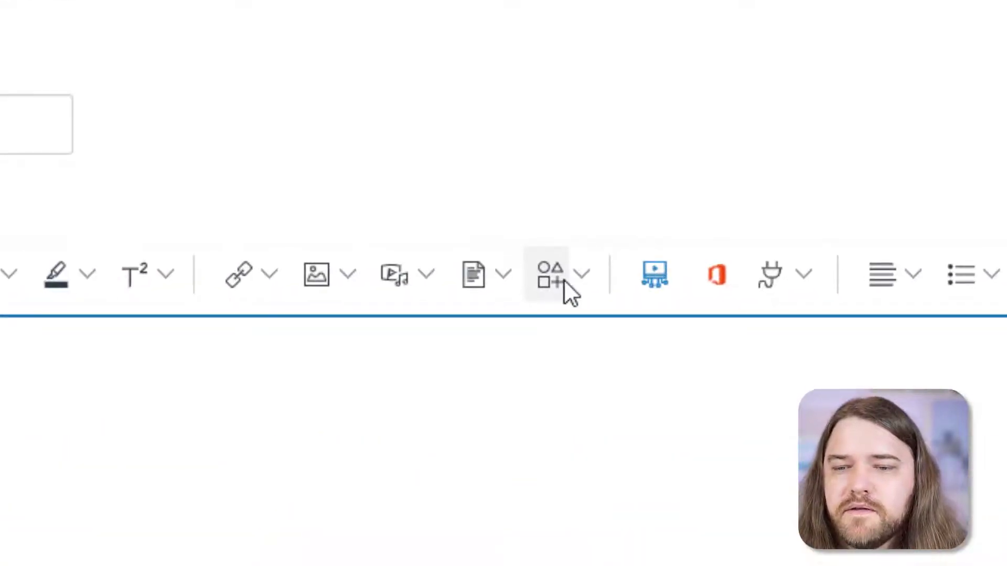
{"action": "mouse_move", "coordinate": [549, 286]}
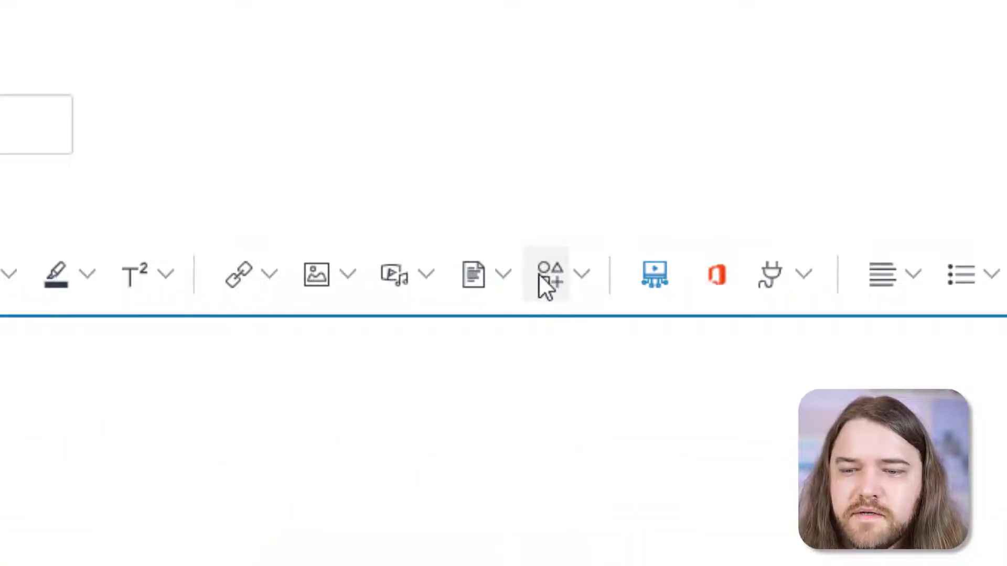
{"action": "mouse_move", "coordinate": [549, 272]}
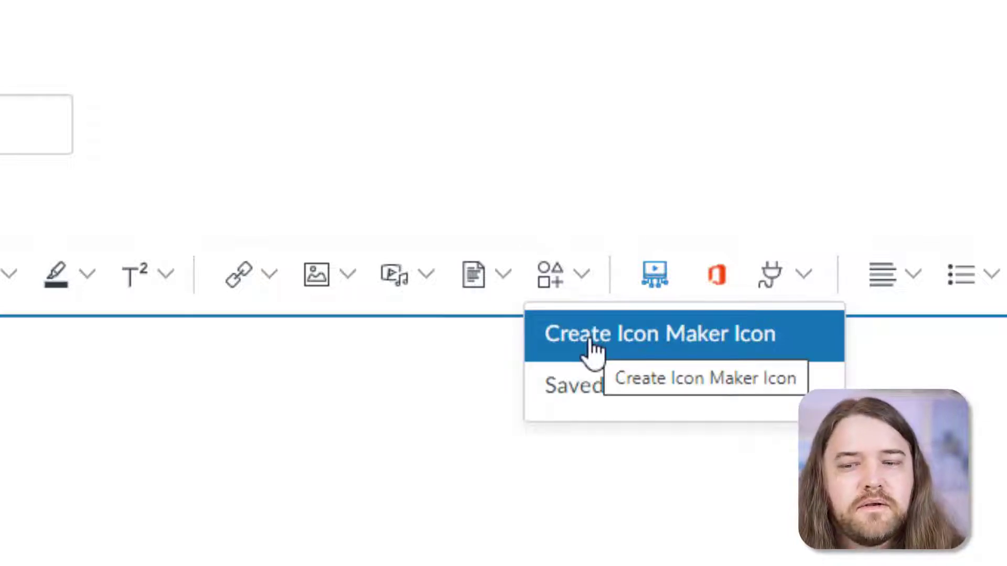
{"action": "mouse_move", "coordinate": [613, 401]}
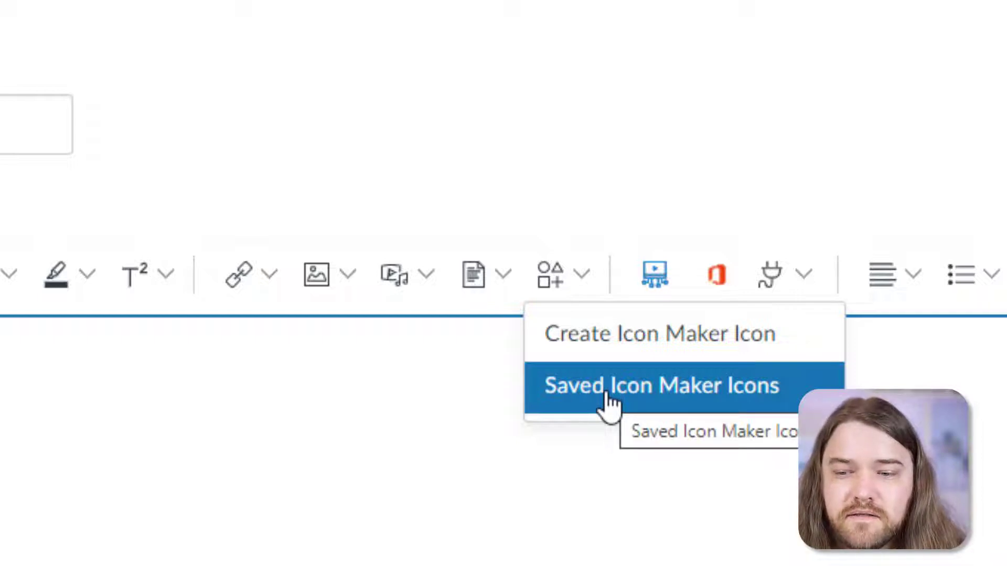
{"action": "left_click", "coordinate": [660, 385]}
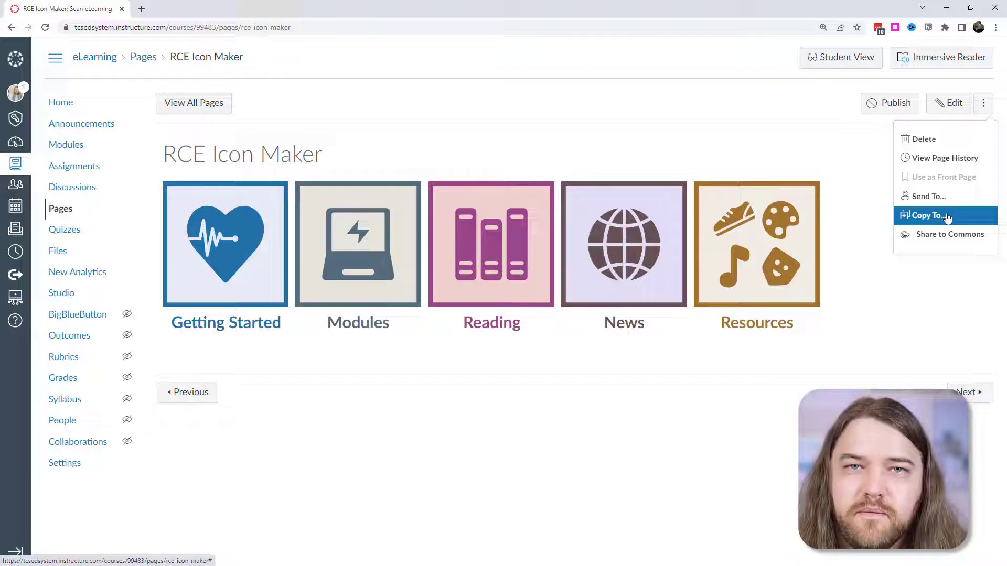
- Put the RCE Icon Maker page back into edit mode for a new icon
{"action": "left_click", "coordinate": [948, 103]}
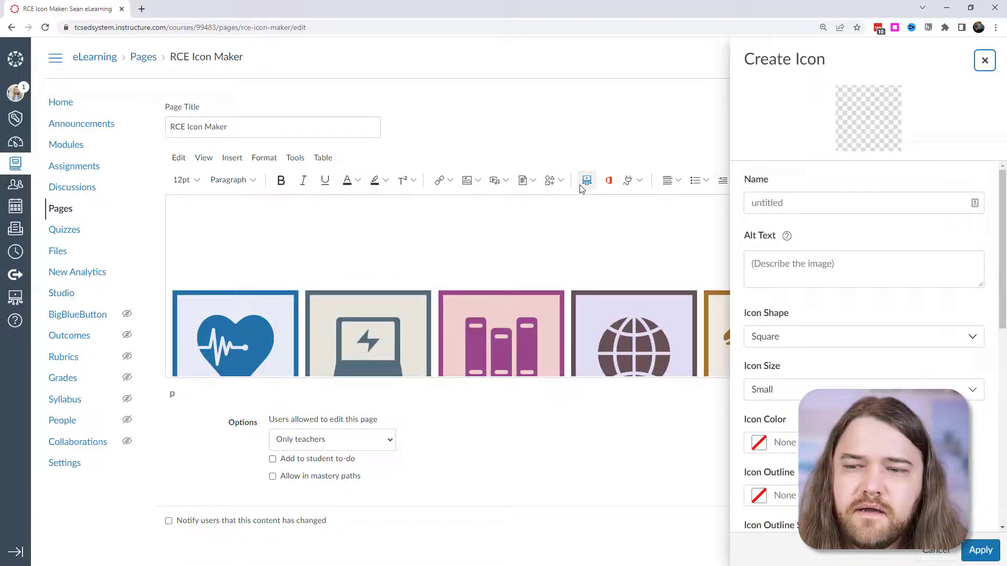
- Name the icon 'Syllabus', keep the Square shape, and set size to Large
{"action": "left_click", "coordinate": [863, 202]}
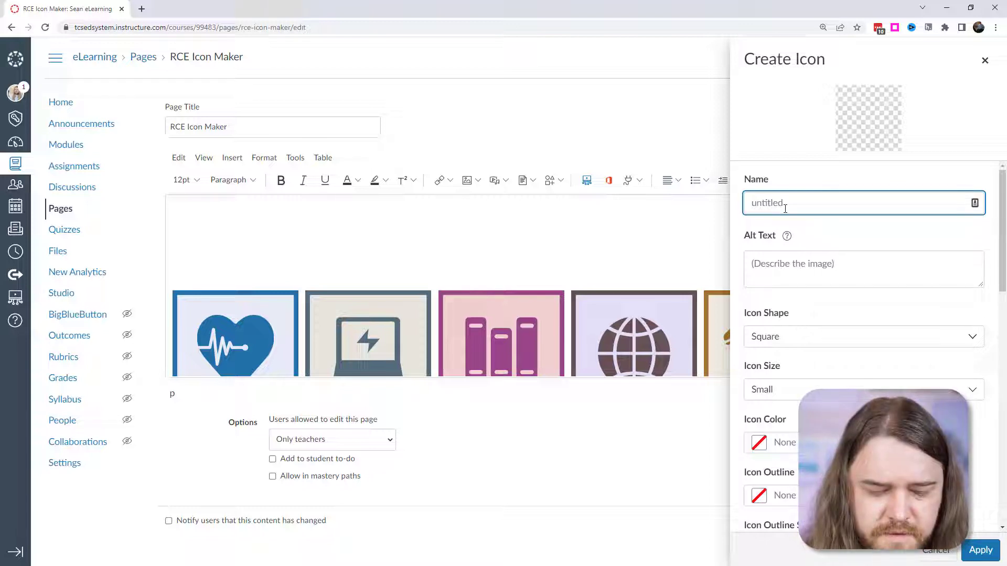
{"action": "type", "text": "Syllabus"}
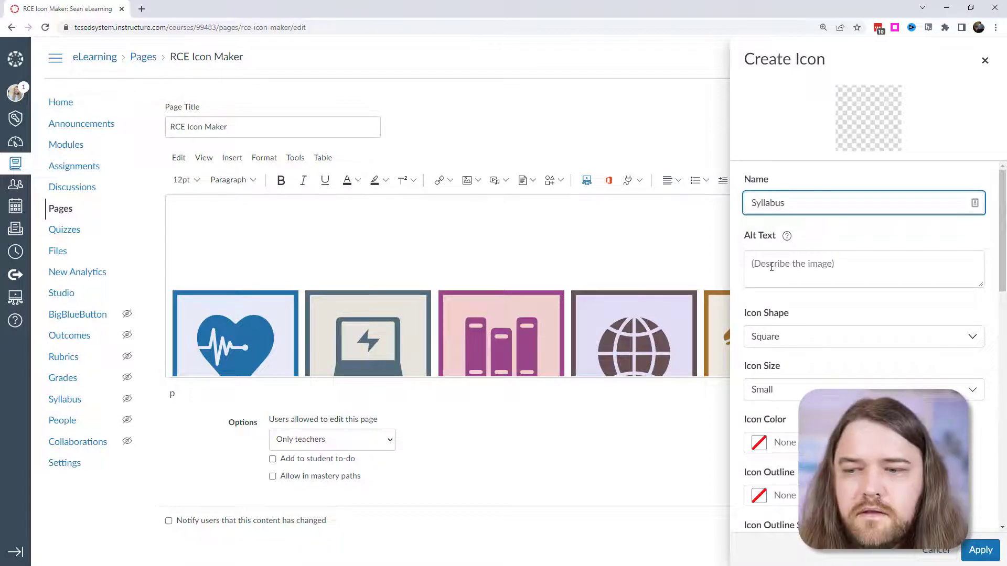
{"action": "left_click", "coordinate": [862, 269]}
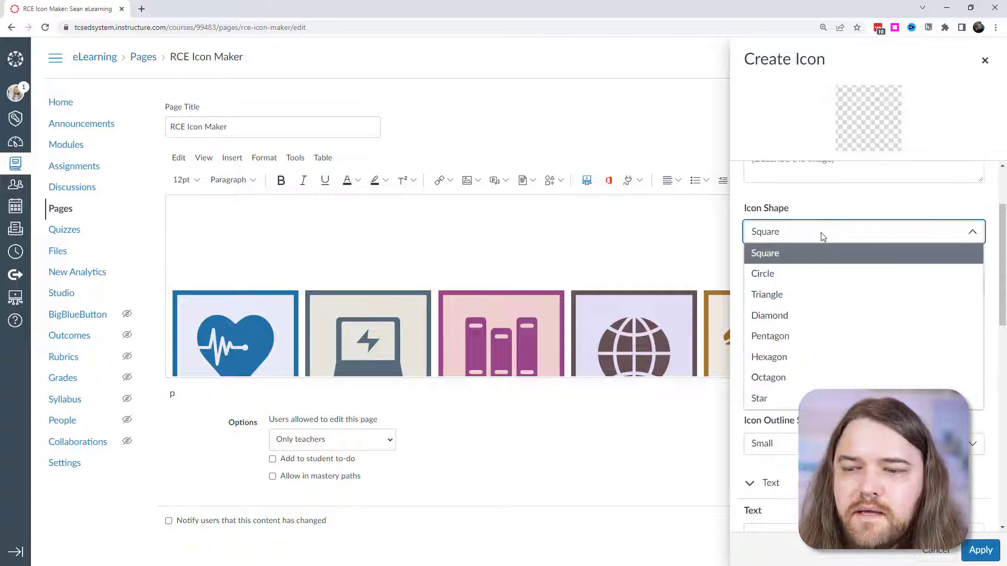
{"action": "mouse_move", "coordinate": [772, 260]}
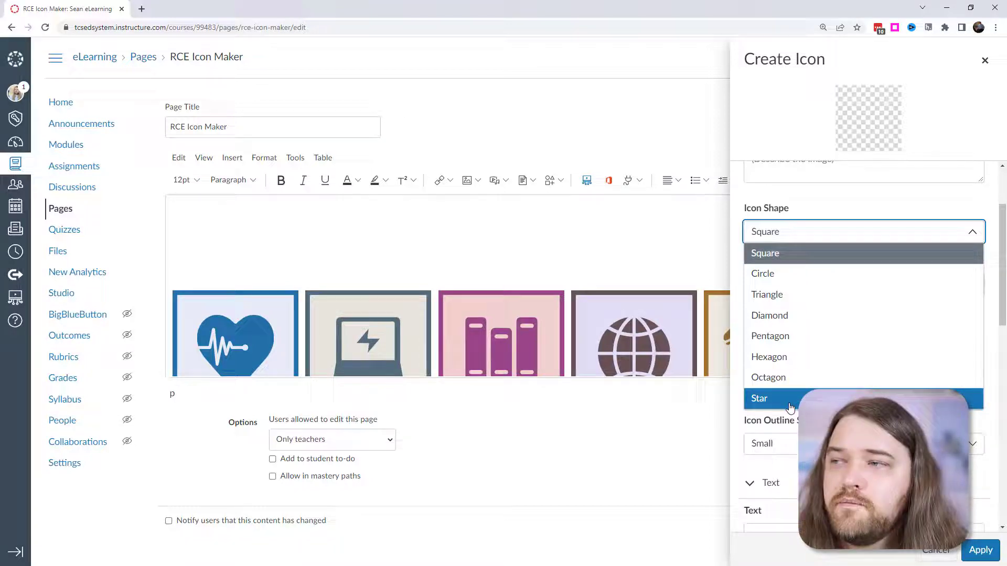
{"action": "mouse_move", "coordinate": [769, 252]}
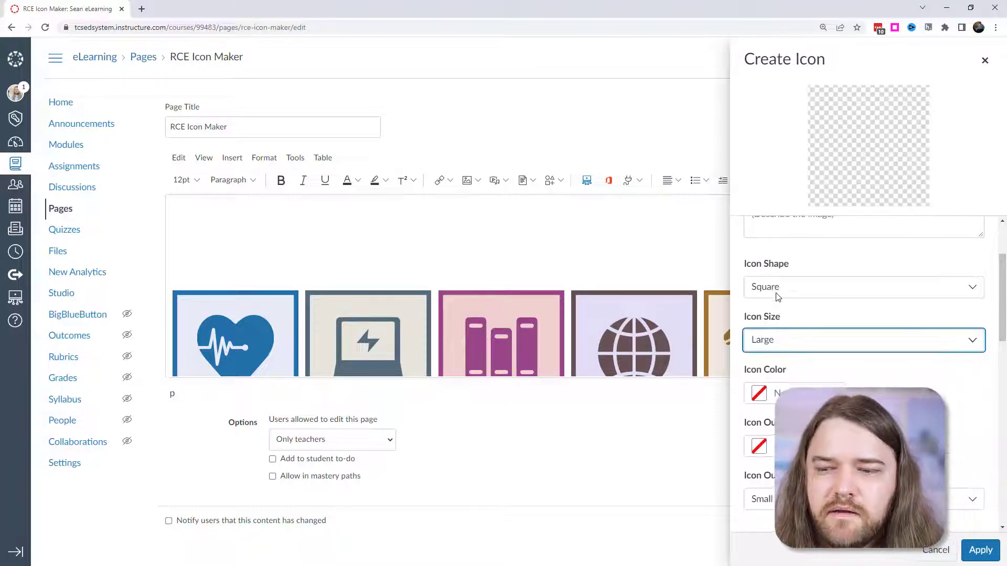
{"action": "left_click", "coordinate": [861, 340]}
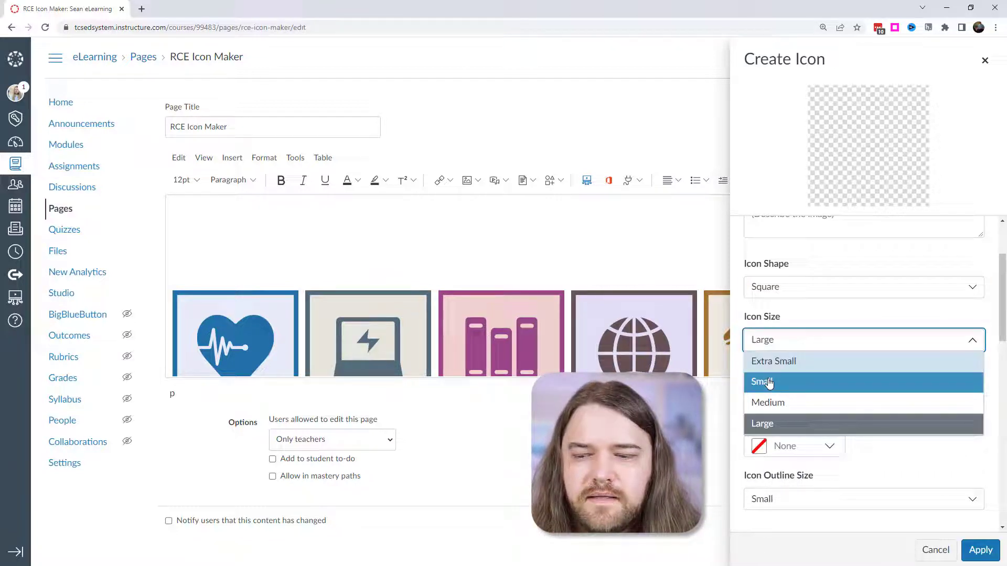
{"action": "left_click", "coordinate": [762, 423]}
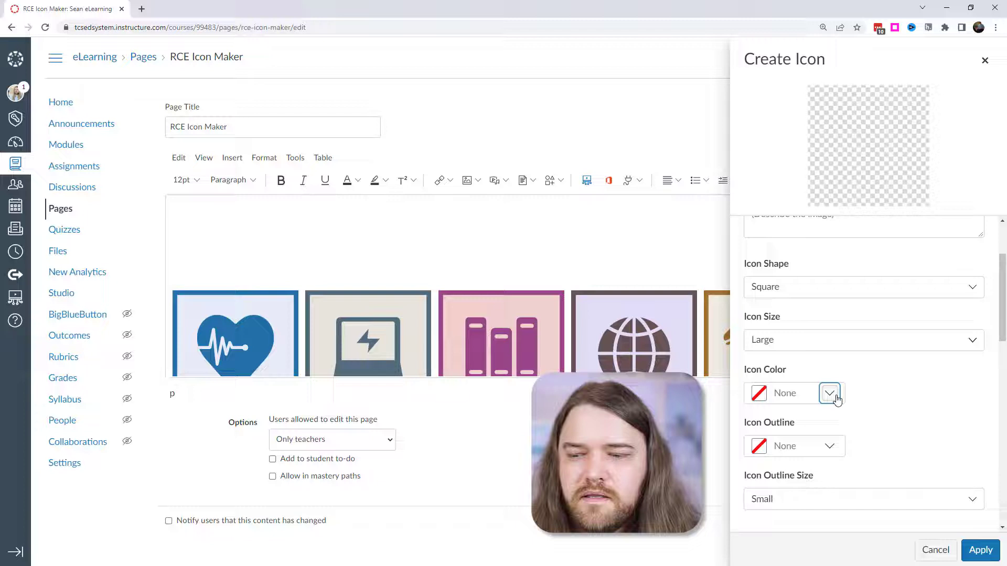
- Set icon fill to pink #F06291 with a Large purple #8F3E97 outline
{"action": "left_click", "coordinate": [829, 392]}
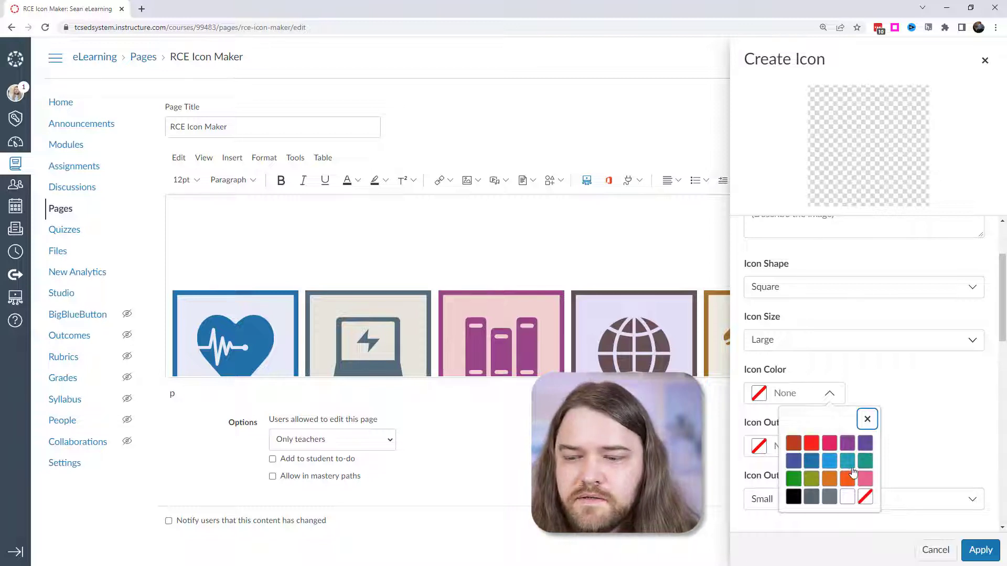
{"action": "left_click", "coordinate": [864, 479]}
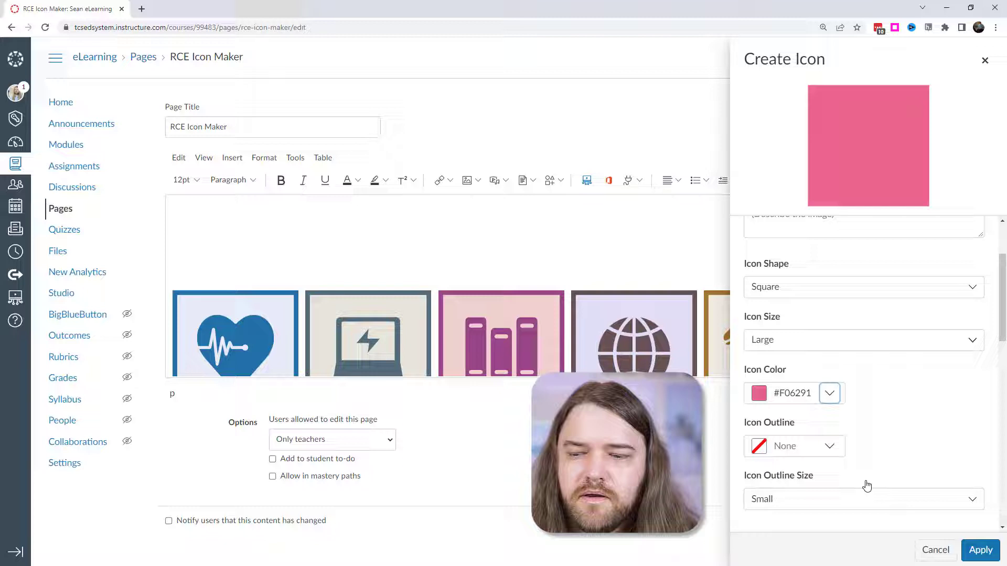
{"action": "left_click", "coordinate": [829, 446]}
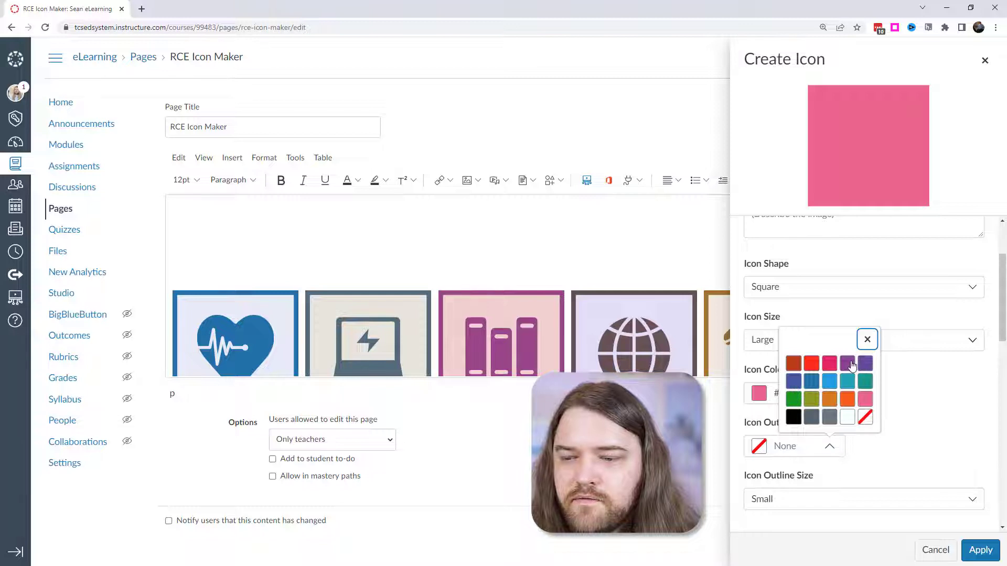
{"action": "left_click", "coordinate": [847, 363]}
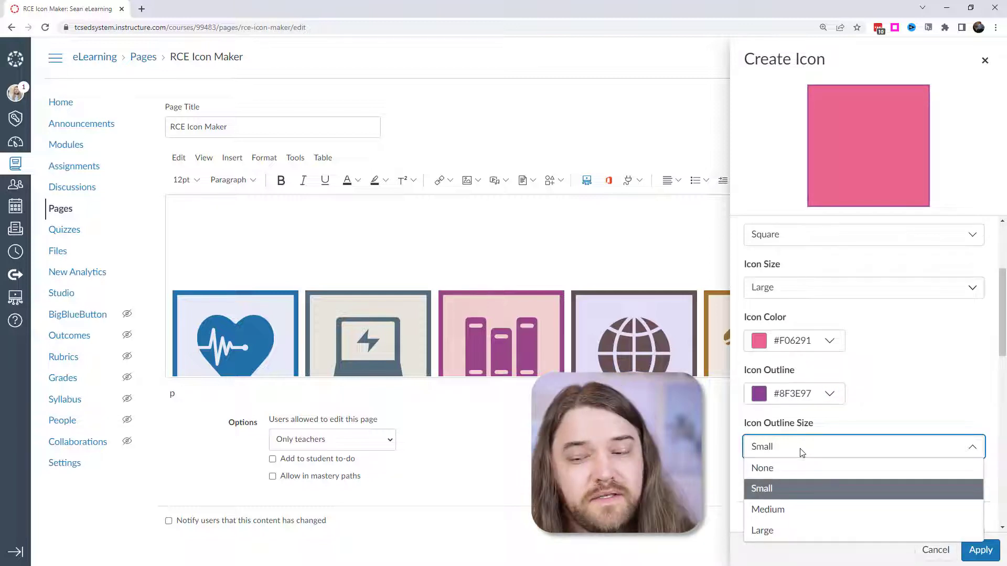
{"action": "left_click", "coordinate": [762, 530]}
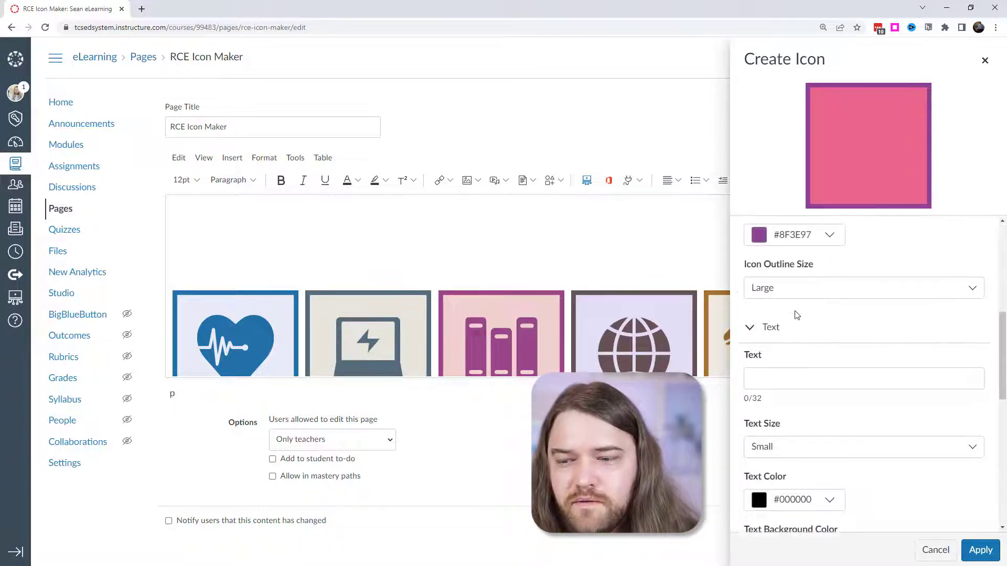
- Add an extra-large 'Syllabus' text label to the icon
{"action": "left_click", "coordinate": [863, 378]}
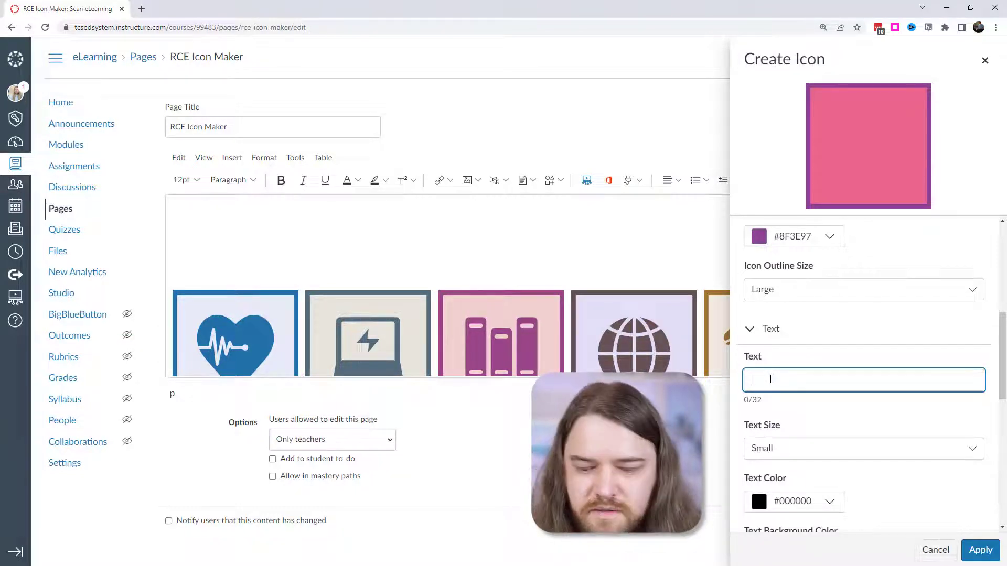
{"action": "type", "text": "Syllabus"}
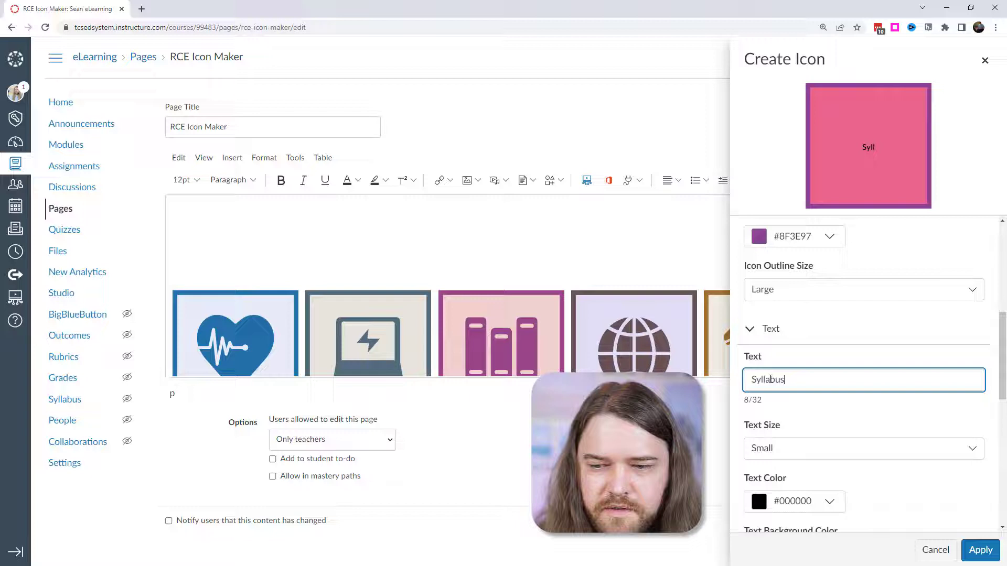
{"action": "left_click", "coordinate": [860, 343]}
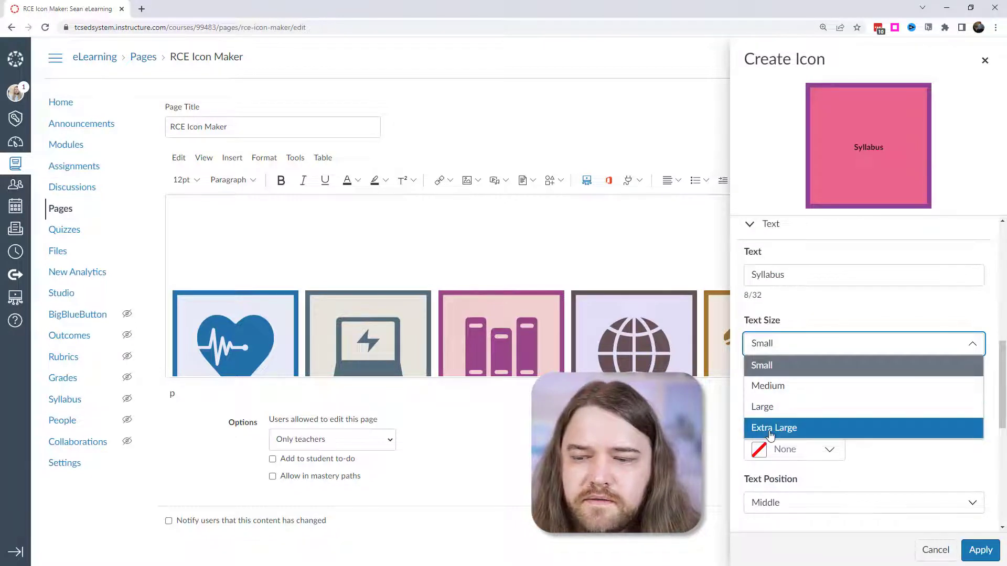
{"action": "left_click", "coordinate": [774, 426]}
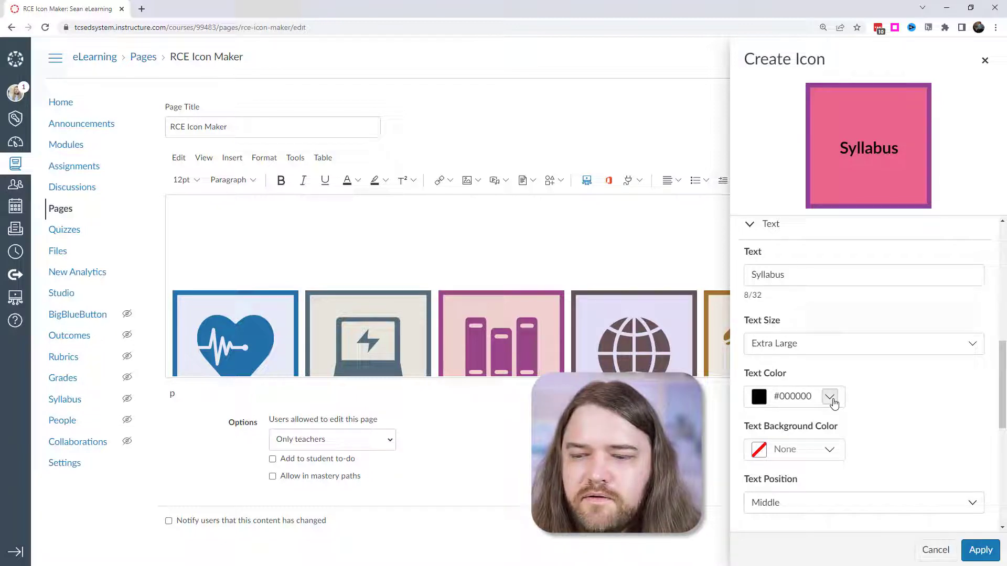
- Make the label purple, leave no background colour, and position it Below
{"action": "left_click", "coordinate": [829, 396]}
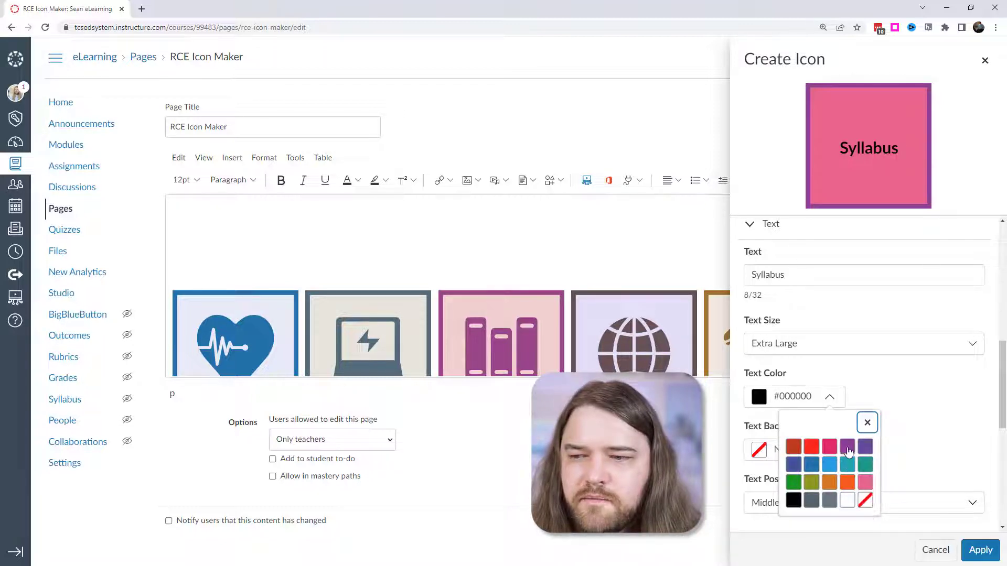
{"action": "left_click", "coordinate": [847, 447]}
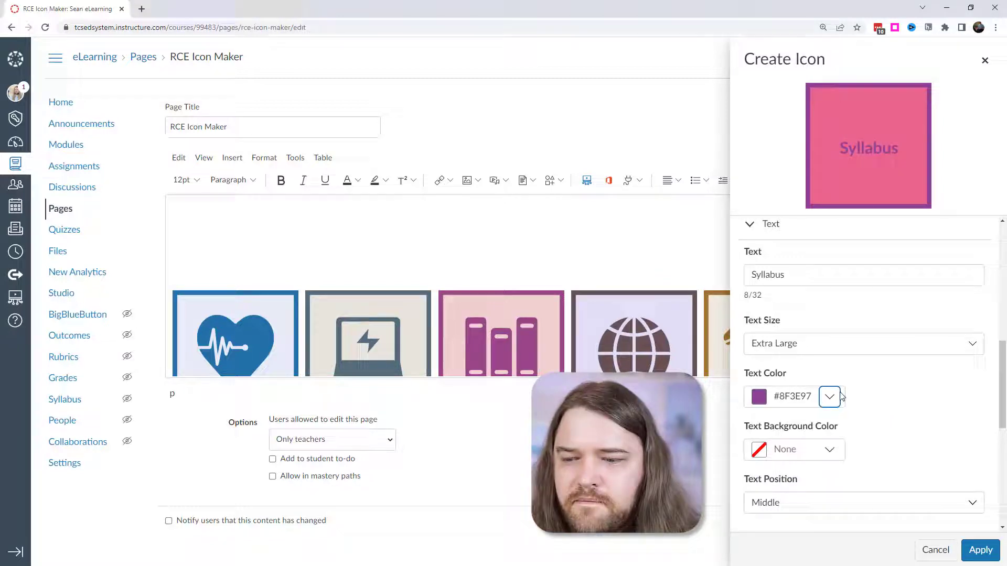
{"action": "left_click", "coordinate": [829, 344]}
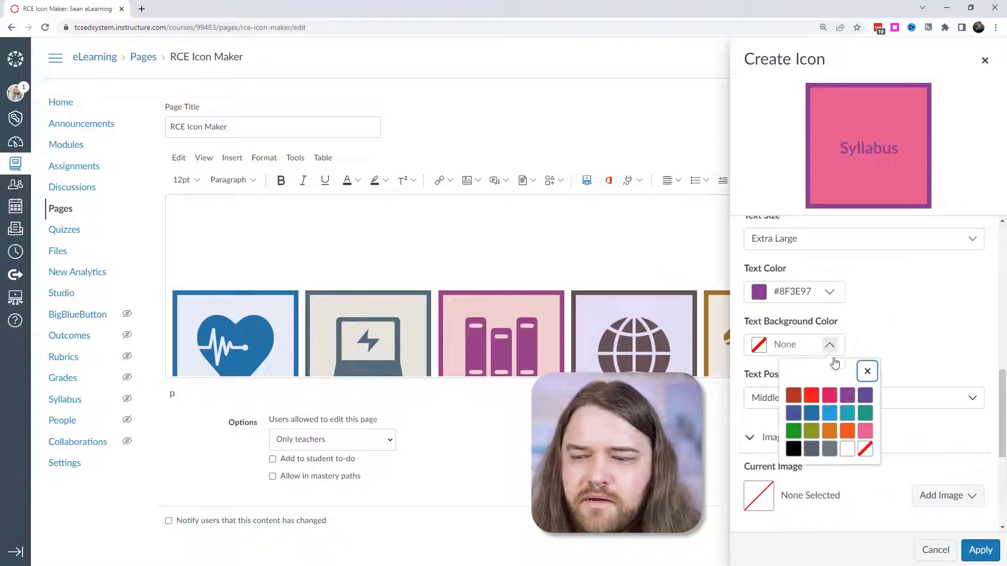
{"action": "left_click", "coordinate": [828, 431]}
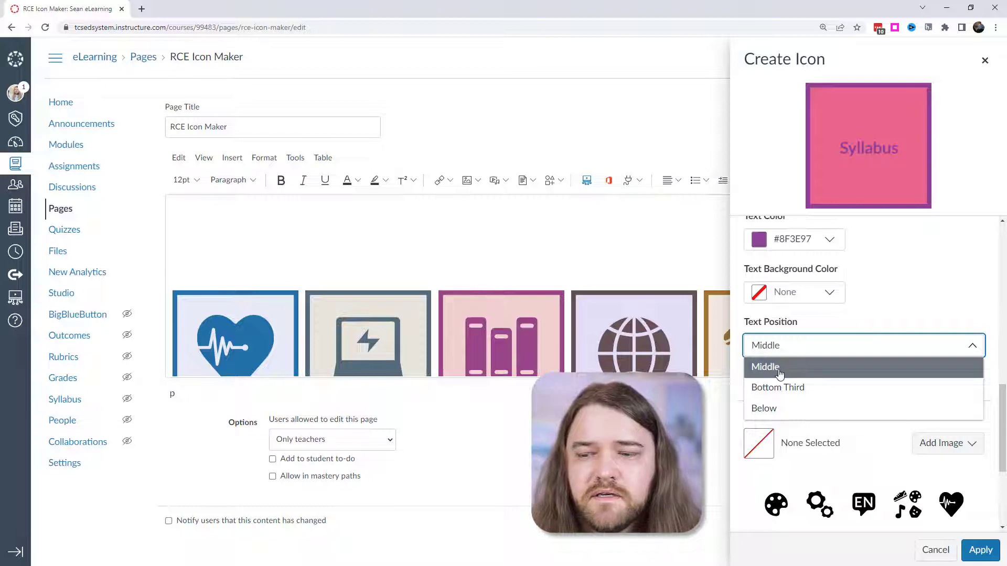
{"action": "mouse_move", "coordinate": [849, 112]}
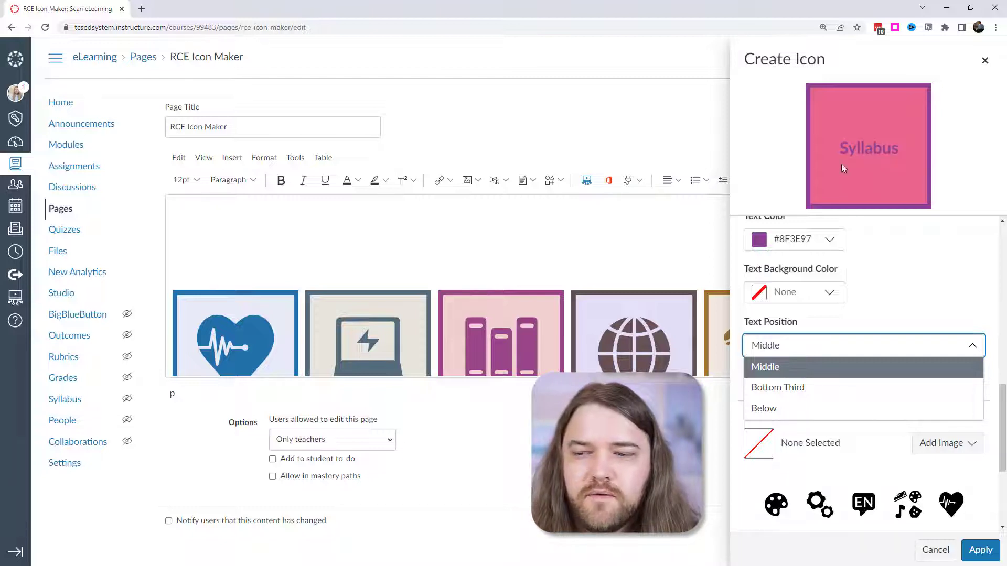
{"action": "mouse_move", "coordinate": [764, 409]}
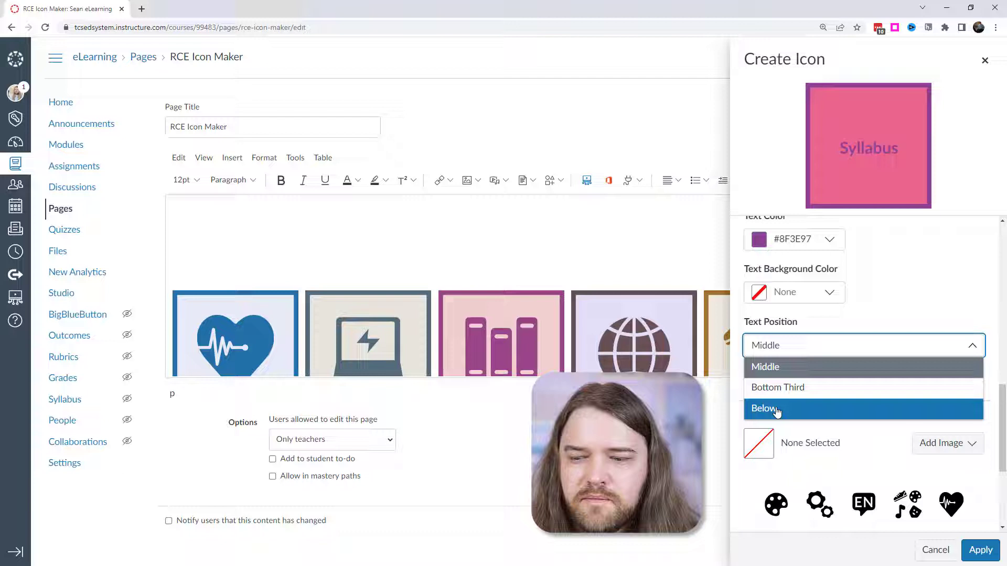
{"action": "left_click", "coordinate": [763, 408]}
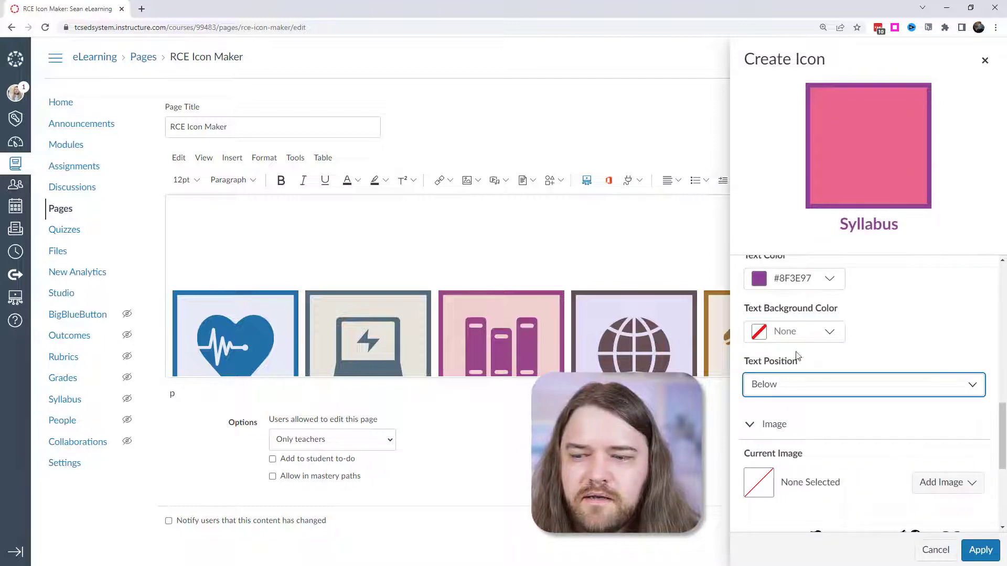
{"action": "left_click", "coordinate": [863, 384]}
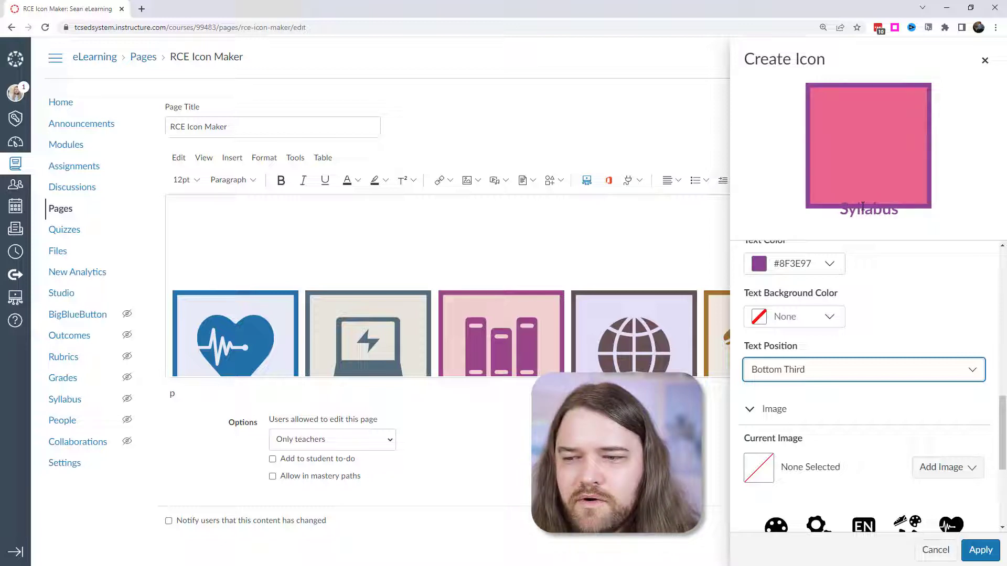
- Add single-colour gears in purple #8F3E97 and insert the icon into the page
{"action": "left_click", "coordinate": [862, 370]}
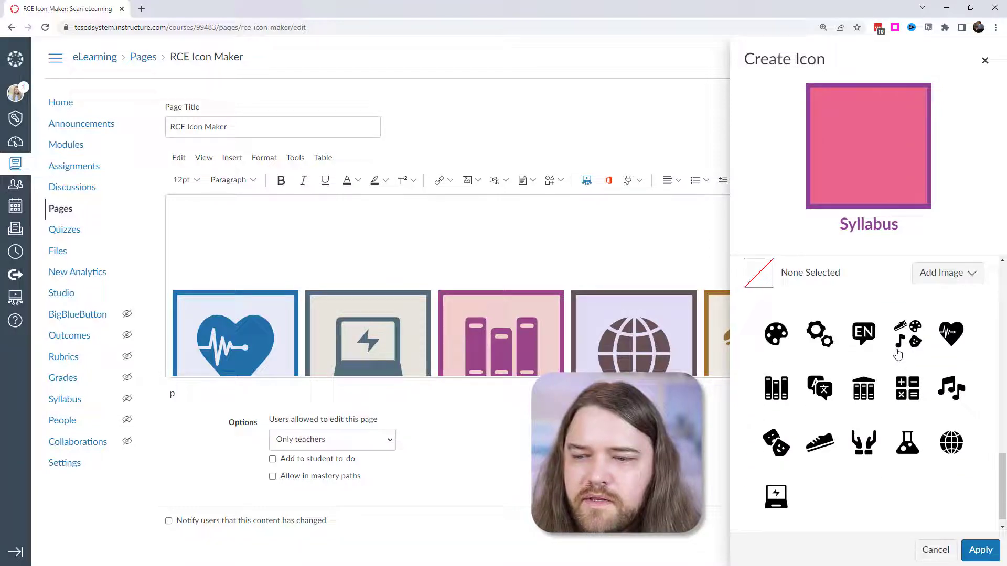
{"action": "left_click", "coordinate": [946, 377]}
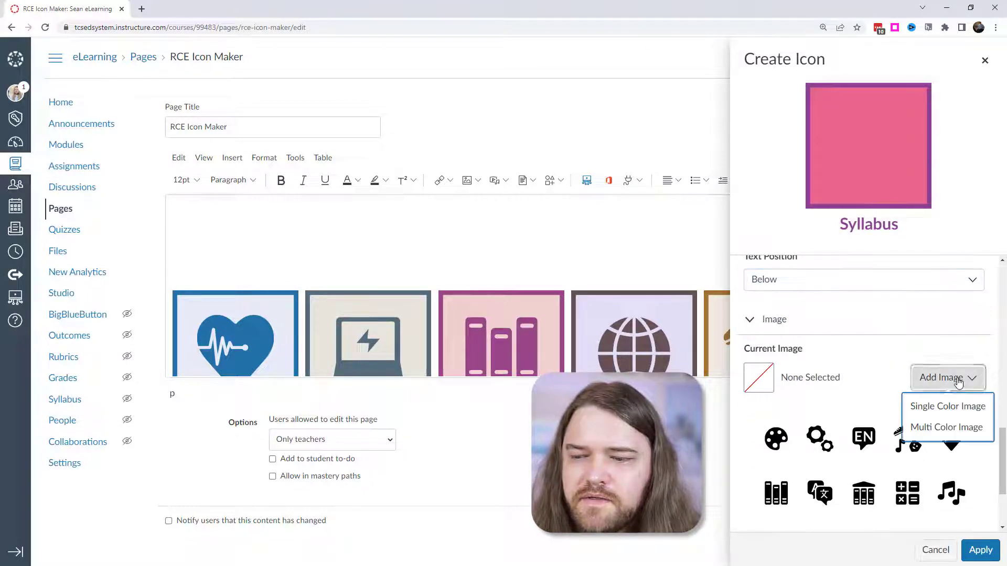
{"action": "mouse_move", "coordinate": [946, 406]}
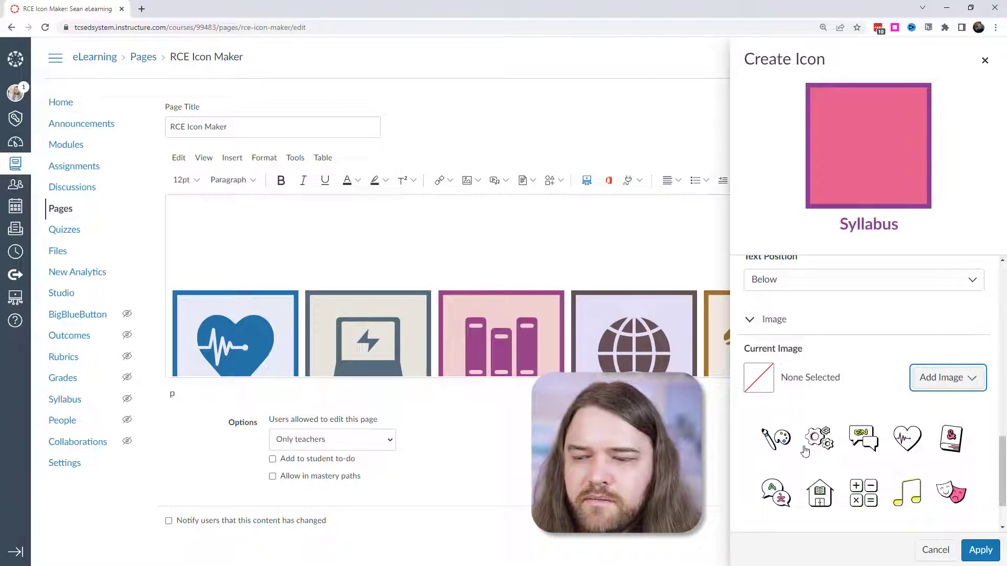
{"action": "left_click", "coordinate": [818, 438]}
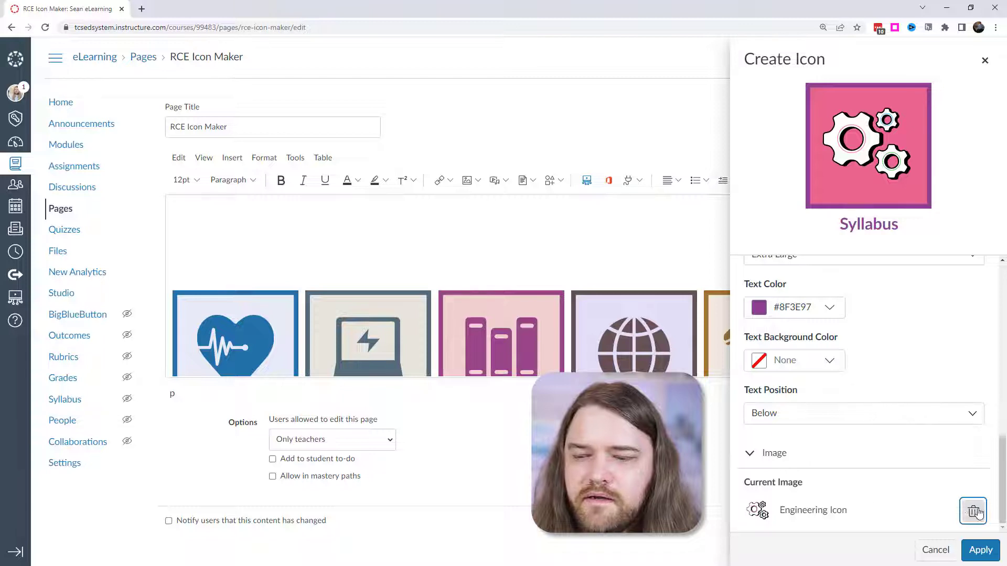
{"action": "left_click", "coordinate": [972, 510]}
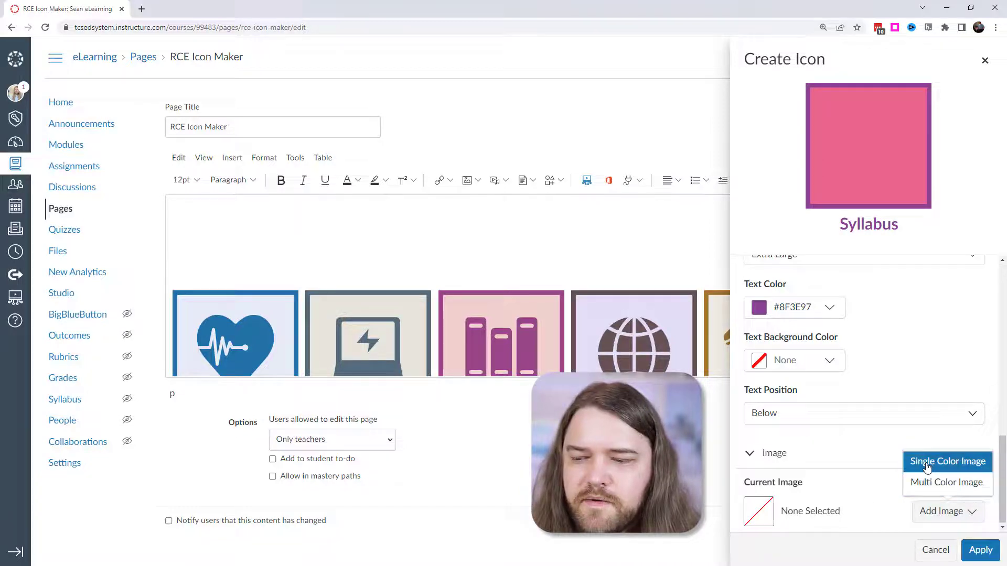
{"action": "left_click", "coordinate": [946, 461]}
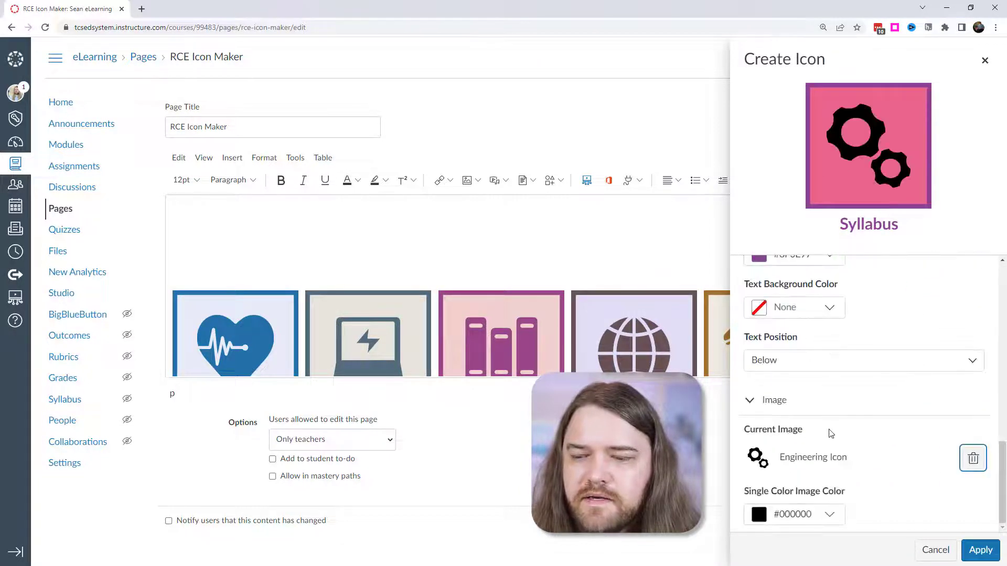
{"action": "left_click", "coordinate": [829, 514]}
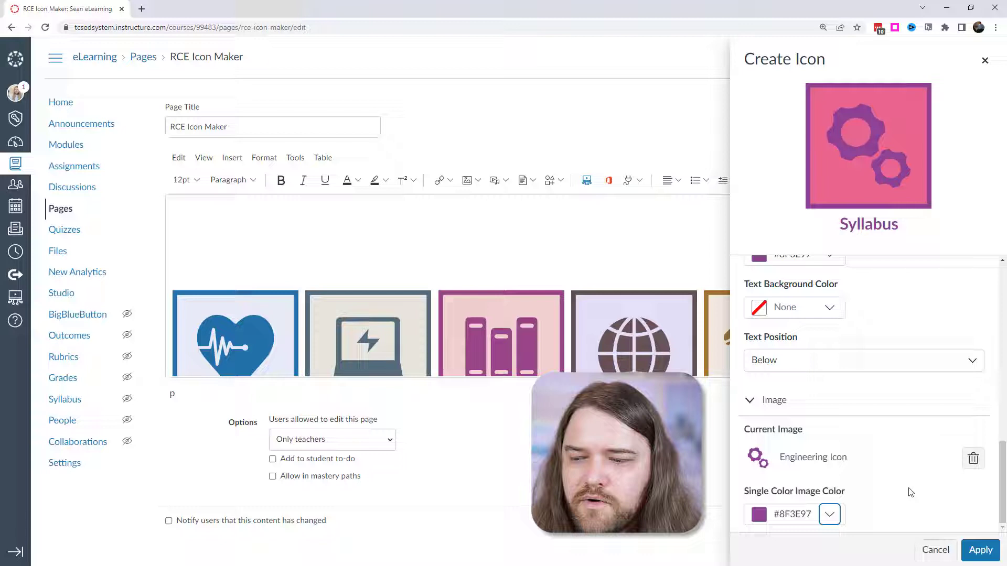
{"action": "left_click", "coordinate": [980, 550]}
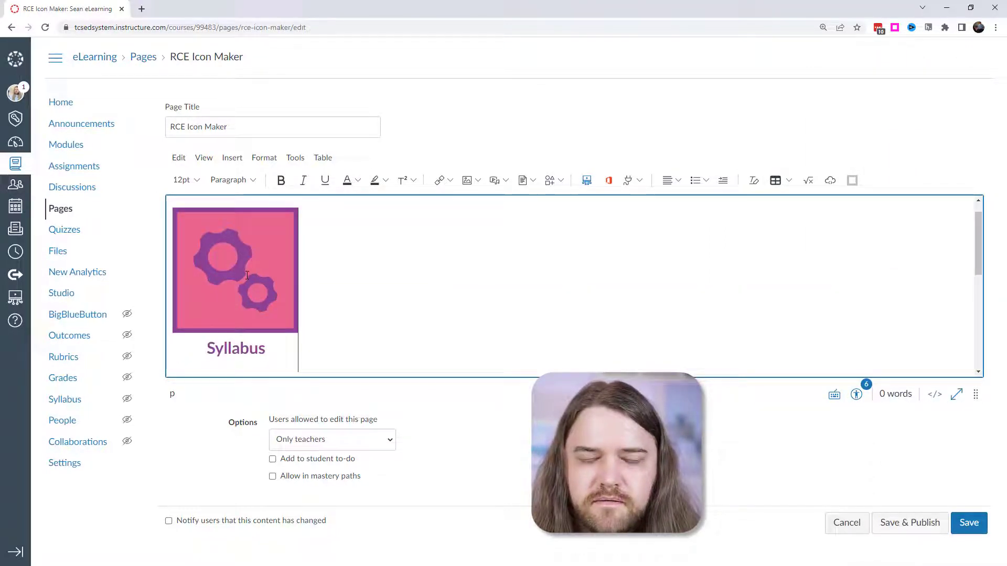
- Select the inserted Syllabus icon and open it in the Edit Icon tray
{"action": "left_click", "coordinate": [235, 269]}
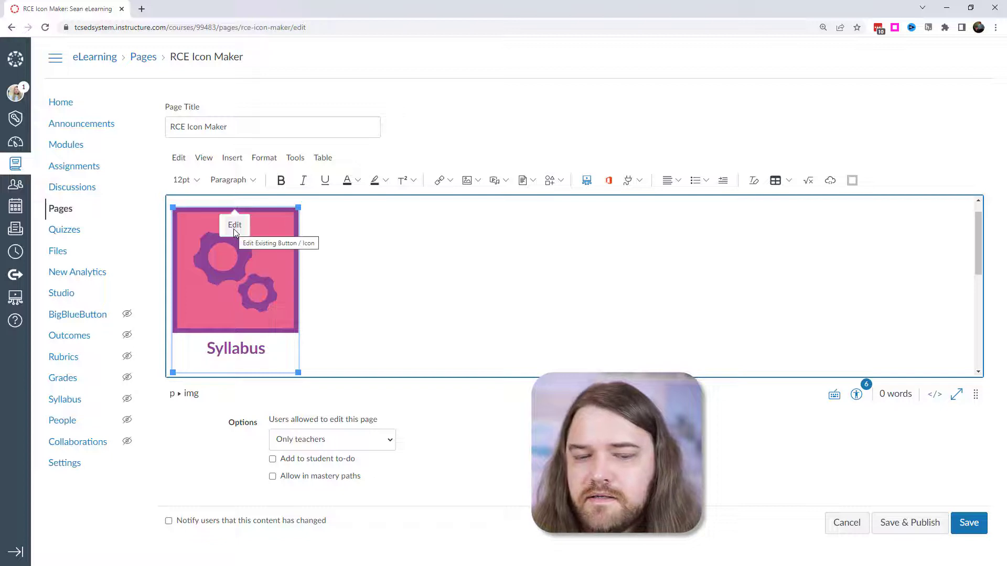
{"action": "left_click", "coordinate": [235, 225]}
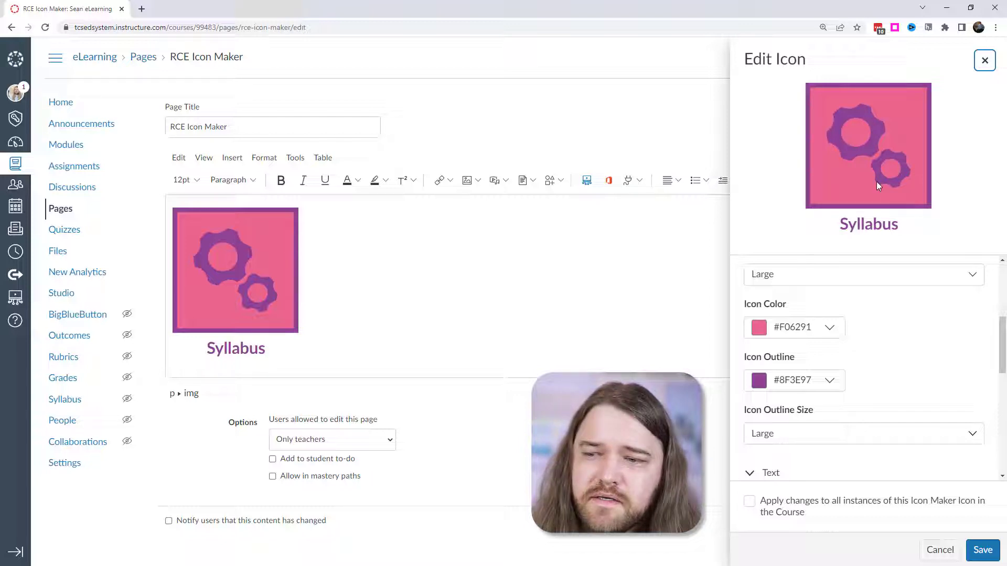
{"action": "left_click", "coordinate": [829, 328]}
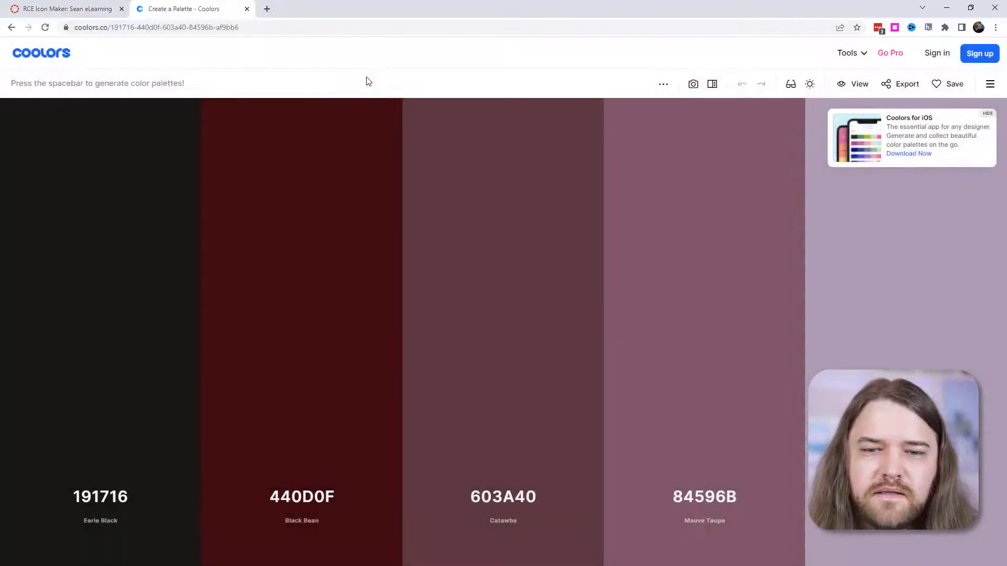
- Generate a Coolors palette, pick pale blue #E0EEF5, and use it as icon fill
{"action": "key", "text": "space"}
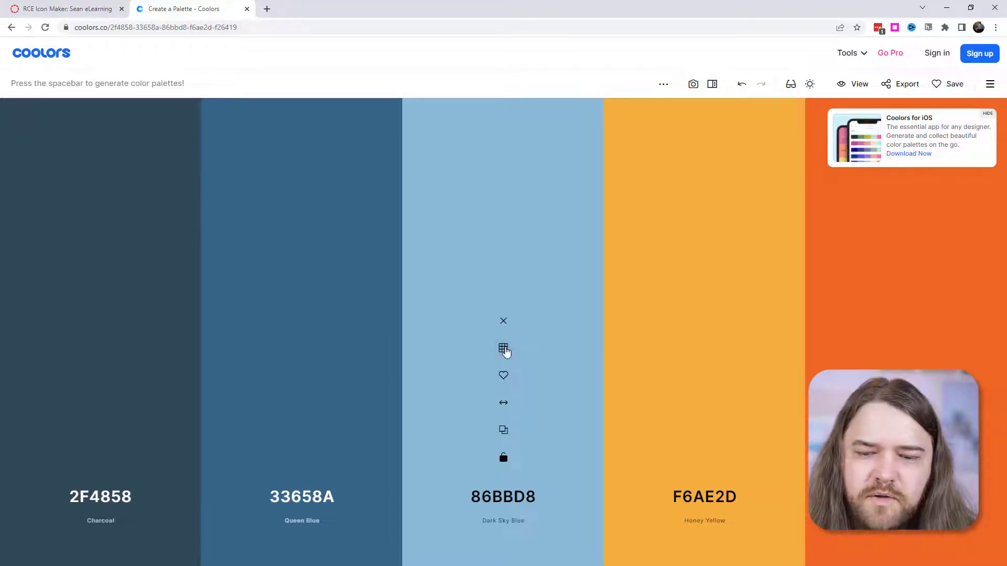
{"action": "left_click", "coordinate": [504, 349]}
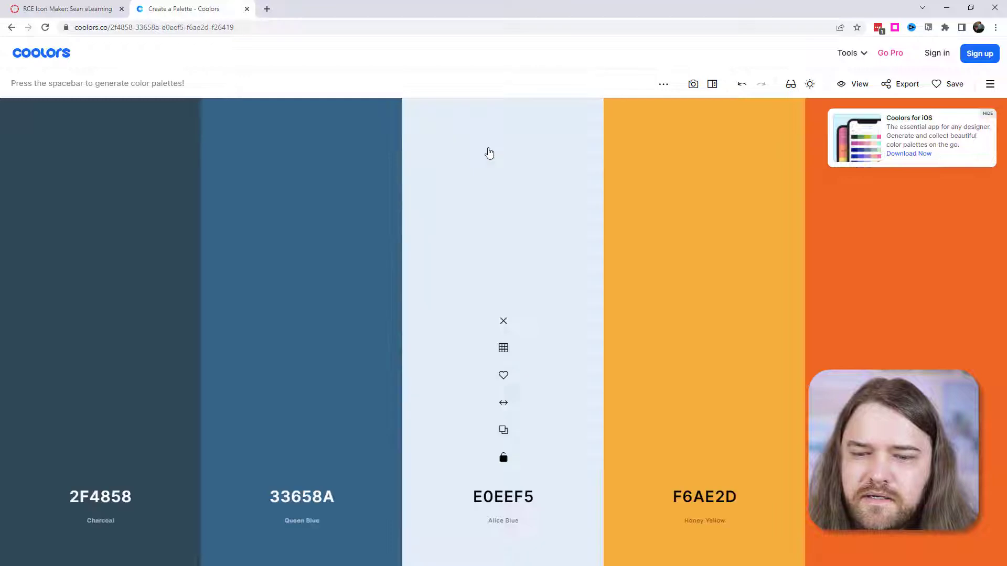
{"action": "left_click", "coordinate": [503, 496]}
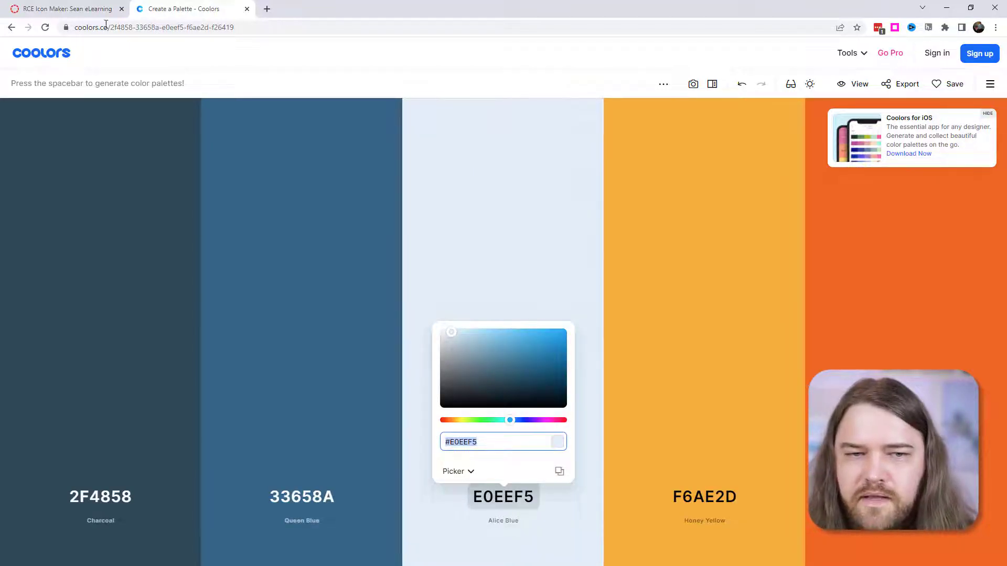
{"action": "left_click", "coordinate": [64, 9]}
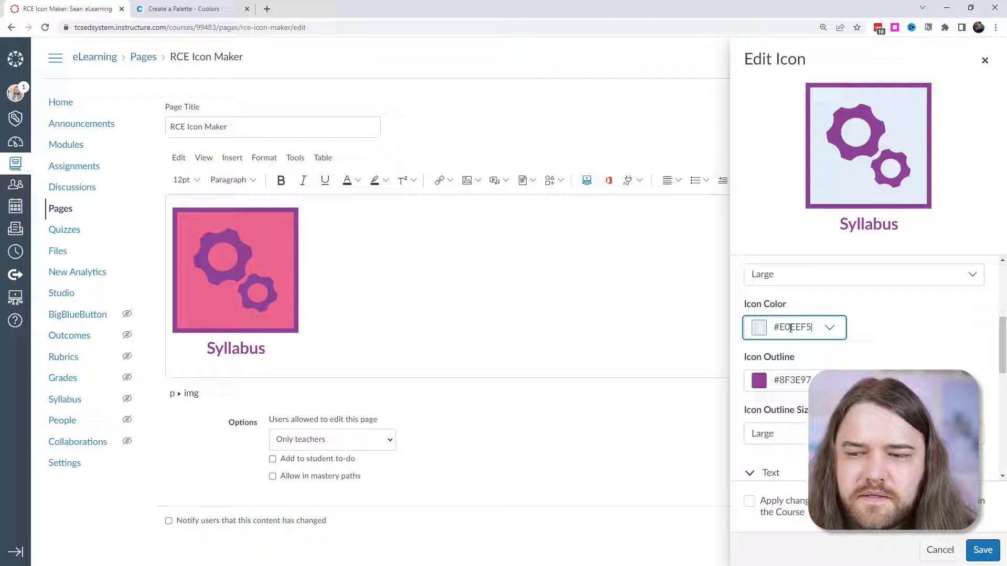
- Apply dark blue #33658A to outline, label and re-added gears, then save the icon
{"action": "left_click", "coordinate": [186, 9]}
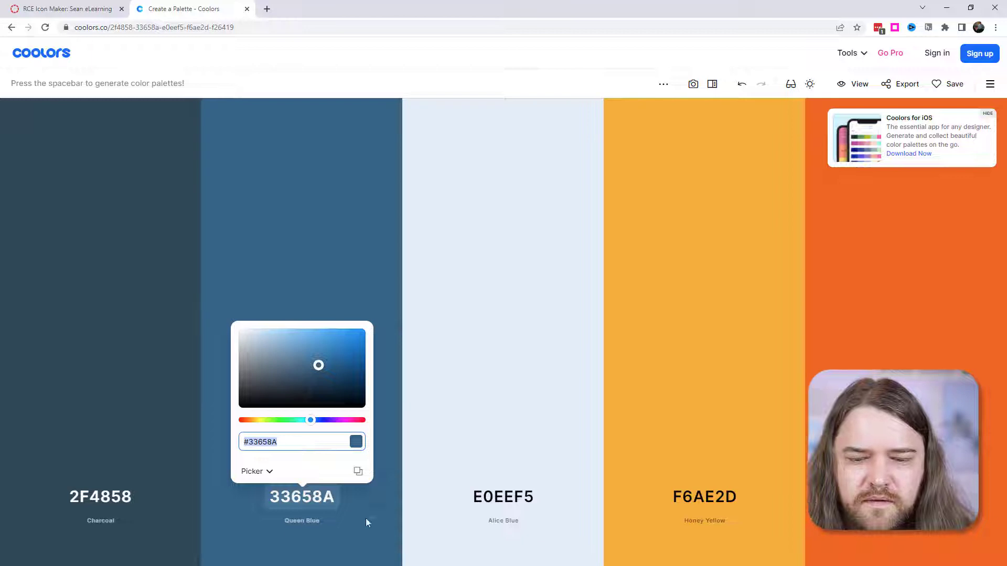
{"action": "left_click", "coordinate": [64, 8]}
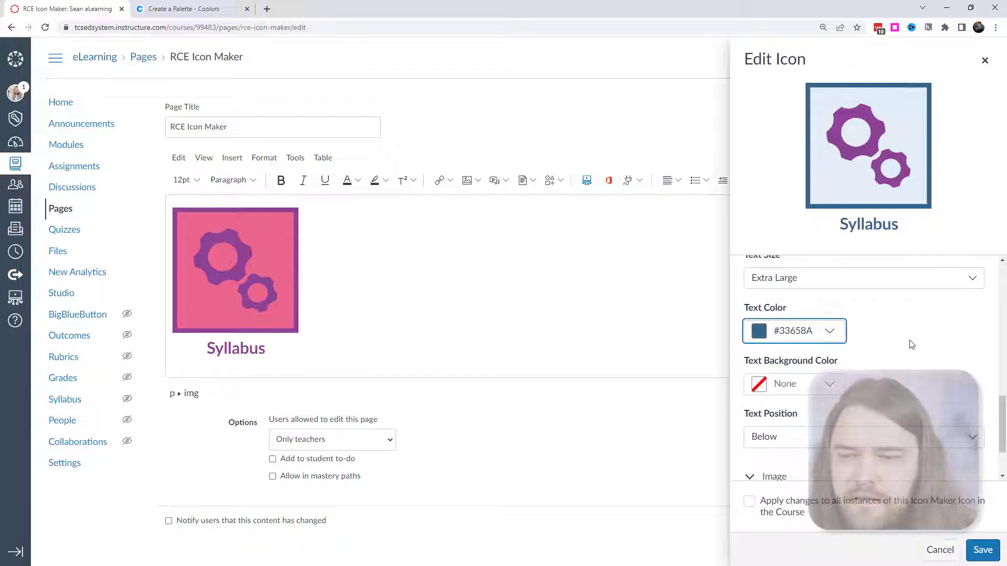
{"action": "scroll", "scroll_direction": "down", "scroll_amount": 3}
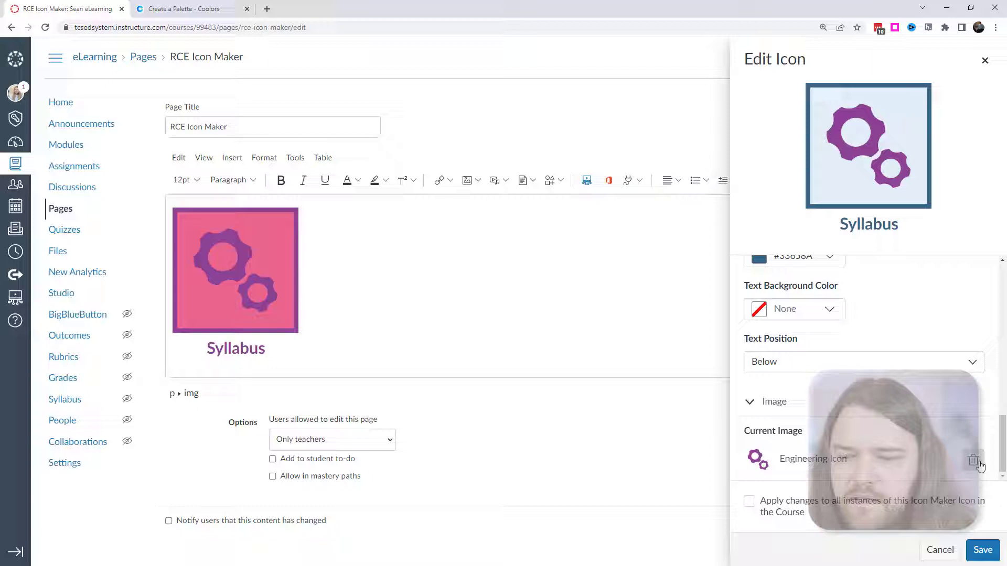
{"action": "left_click", "coordinate": [973, 459]}
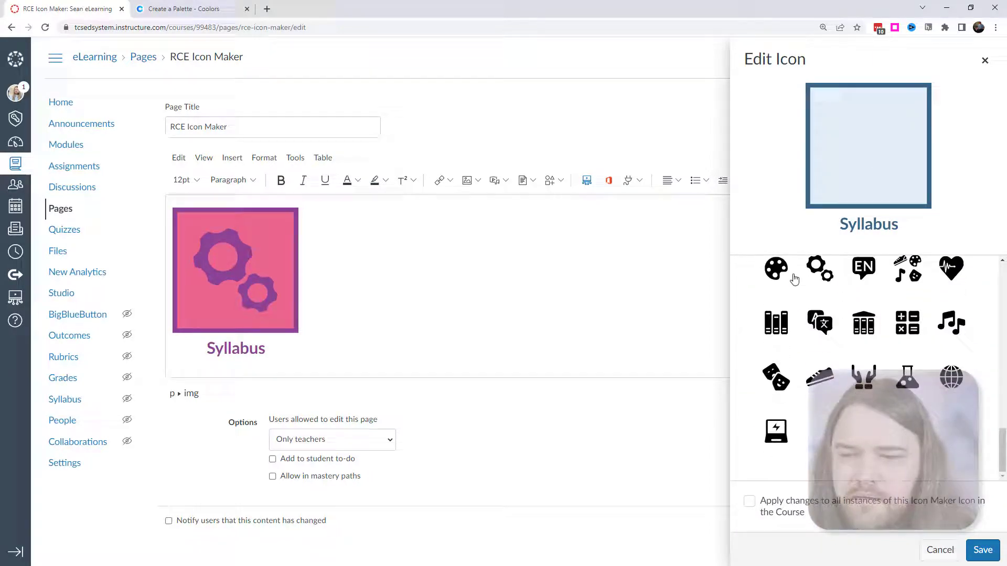
{"action": "left_click", "coordinate": [819, 269]}
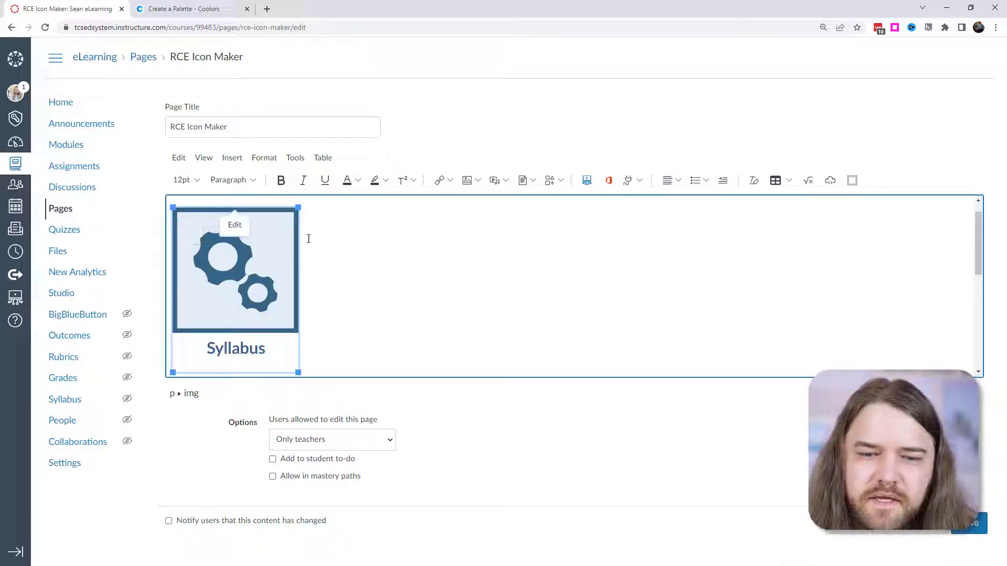
- Save the revised Syllabus icon to all instances, then save the RCE Icon Maker page
{"action": "left_click", "coordinate": [234, 225]}
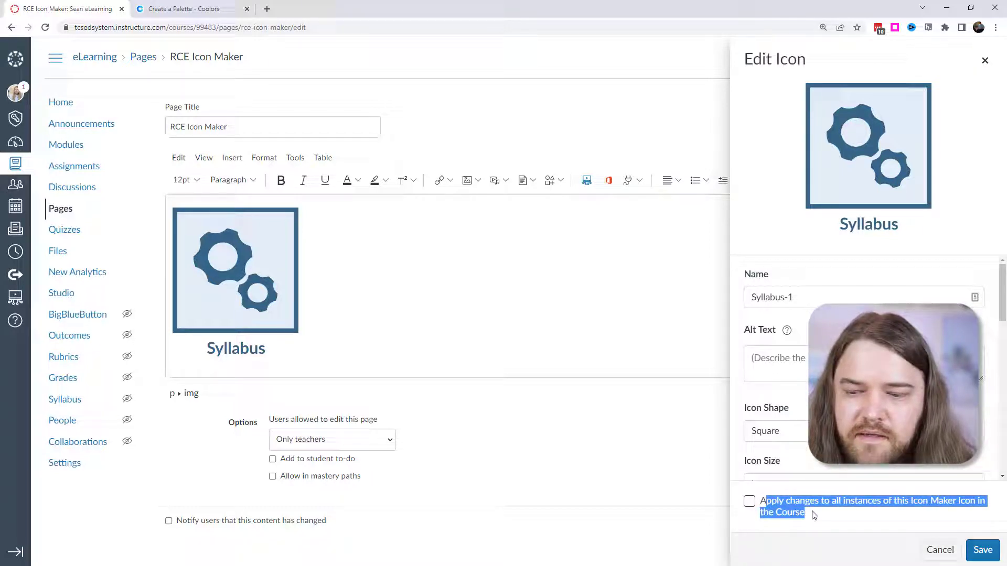
{"action": "left_click", "coordinate": [749, 501]}
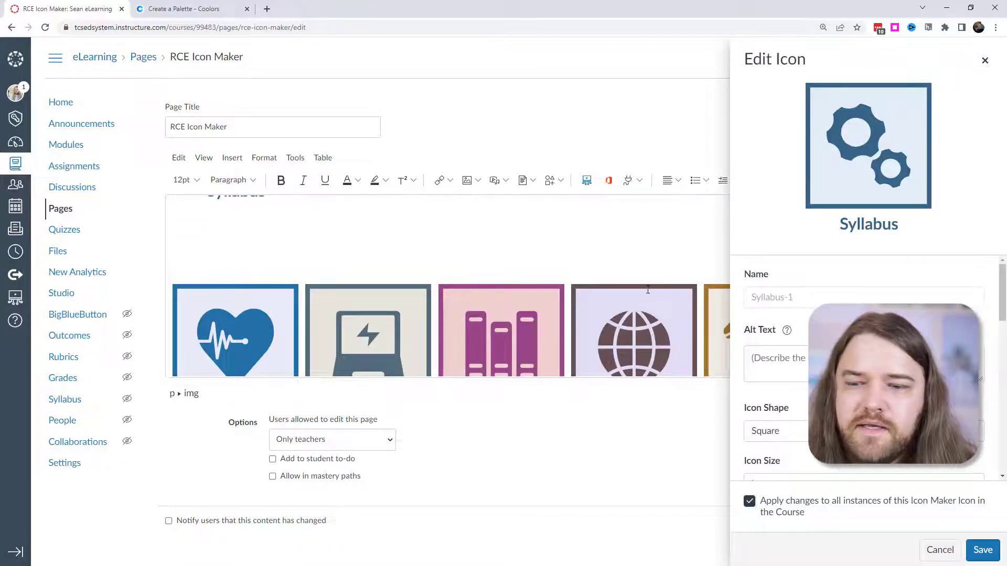
{"action": "left_click", "coordinate": [982, 550]}
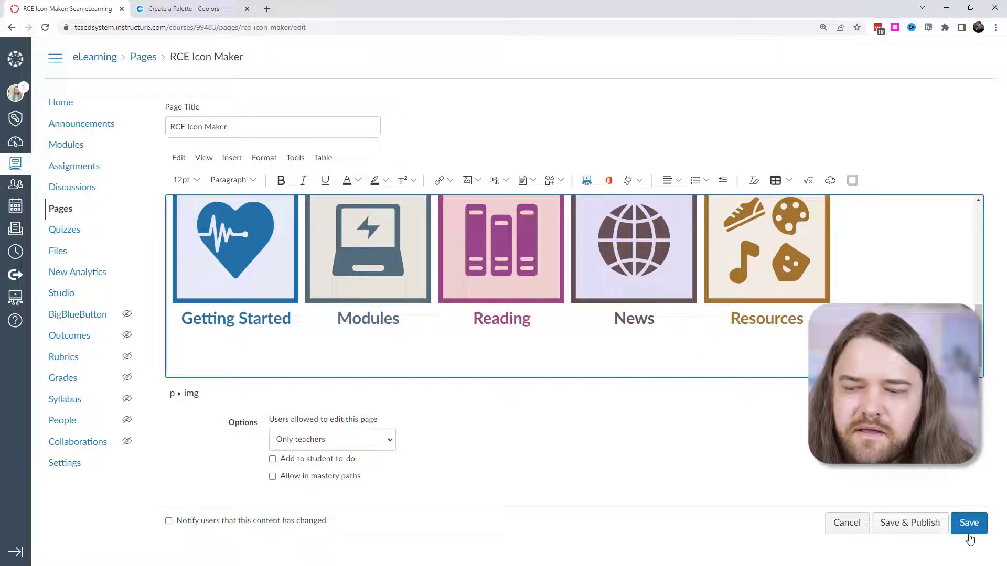
{"action": "left_click", "coordinate": [969, 523]}
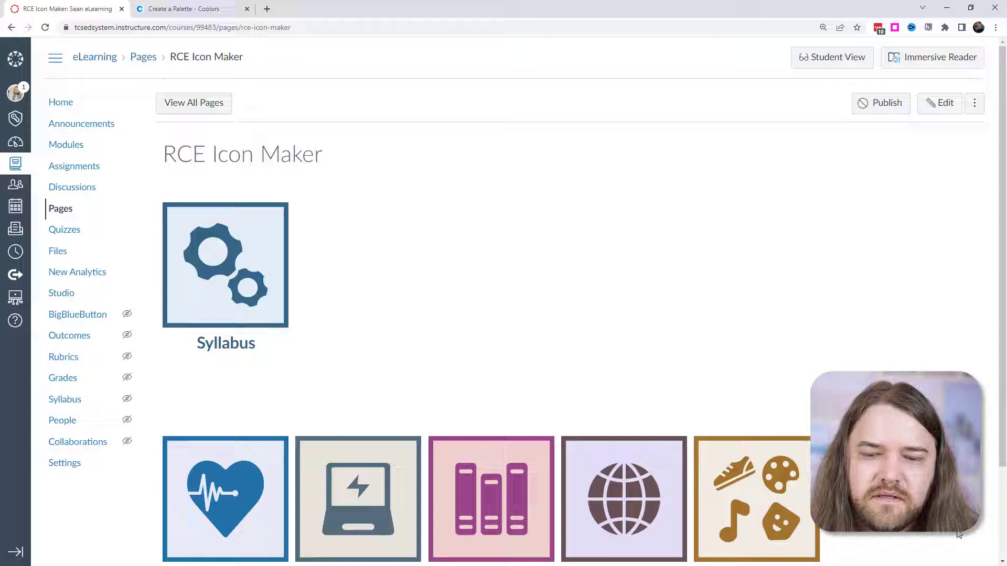
{"action": "scroll", "scroll_direction": "down", "scroll_amount": 3}
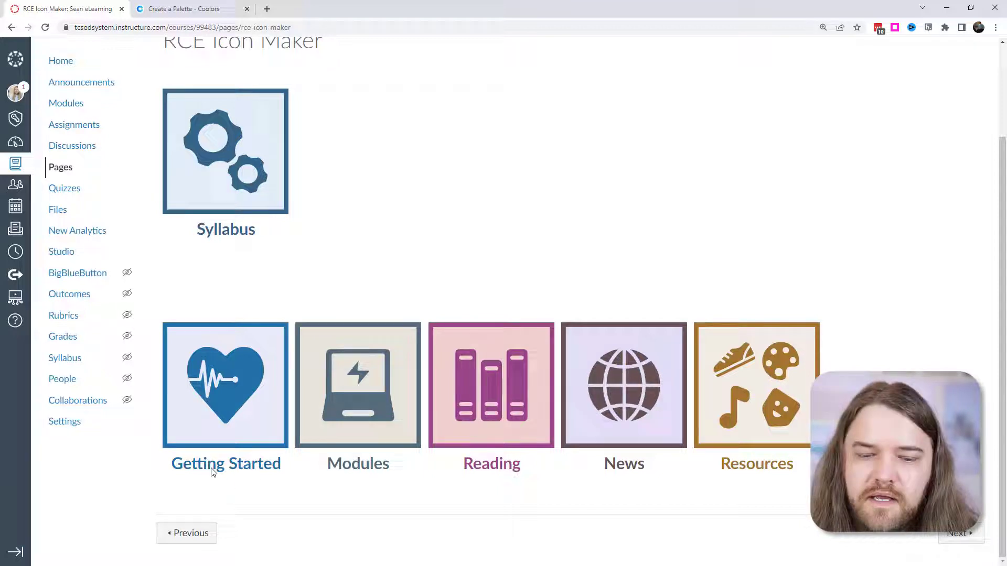
{"action": "mouse_move", "coordinate": [190, 470]}
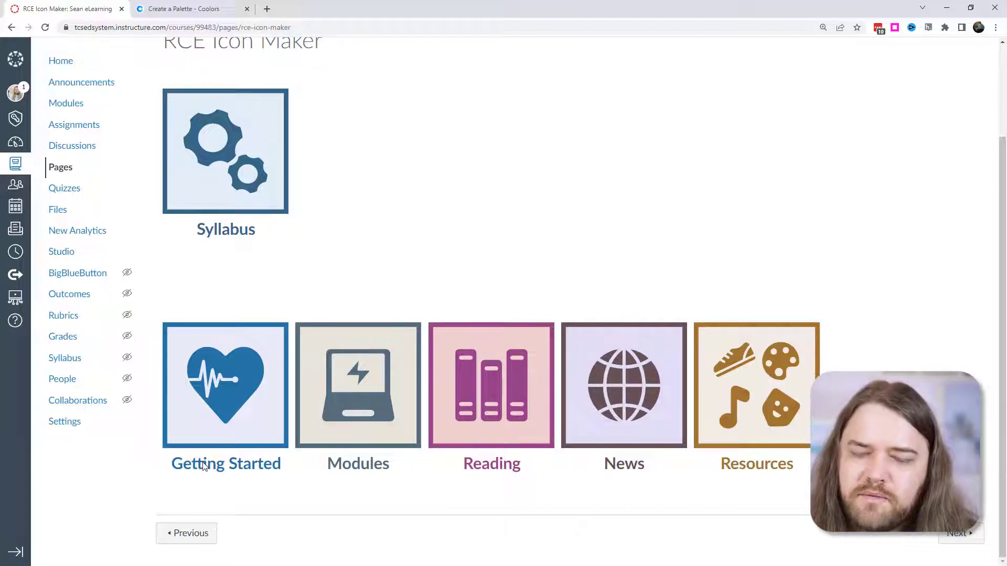
{"action": "mouse_move", "coordinate": [782, 477]}
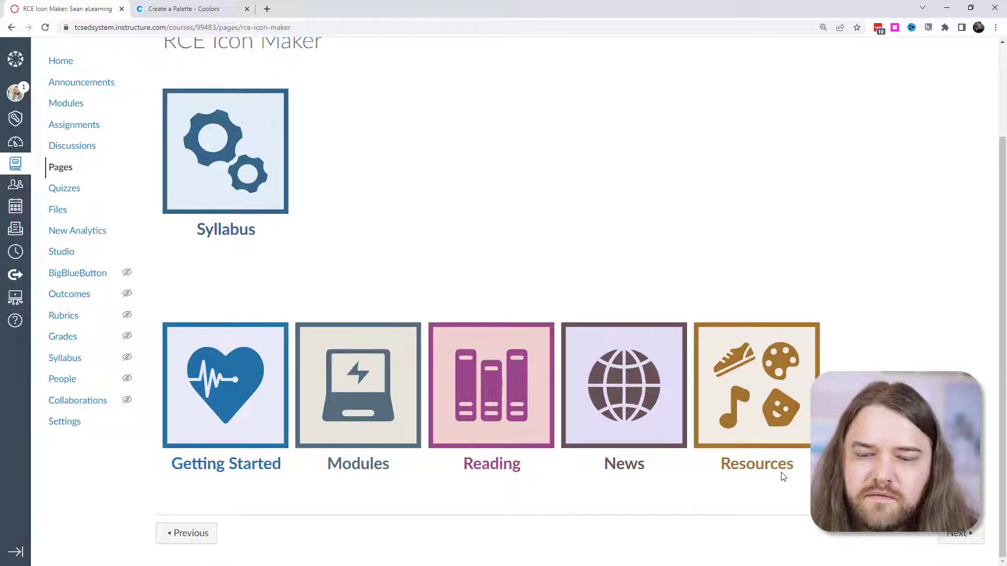
{"action": "mouse_move", "coordinate": [288, 483]}
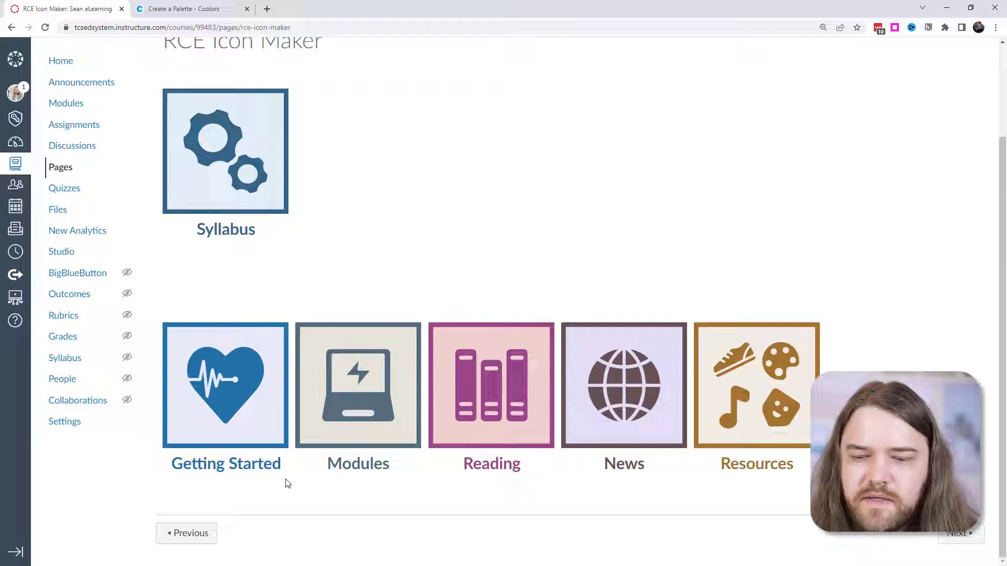
{"action": "mouse_move", "coordinate": [762, 391]}
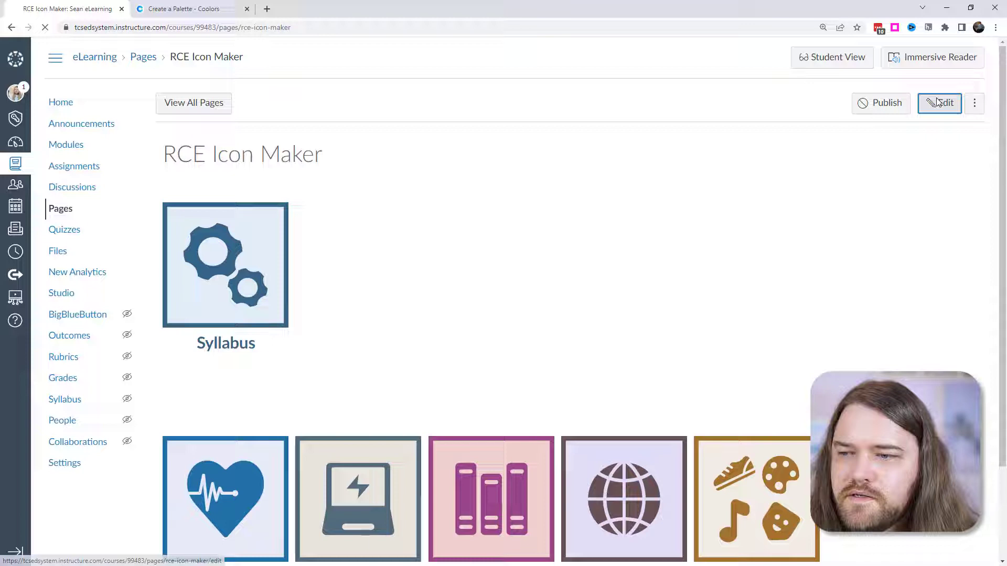
- Edit the page and start a new Circle-shaped icon named 'Readings'
{"action": "left_click", "coordinate": [938, 103]}
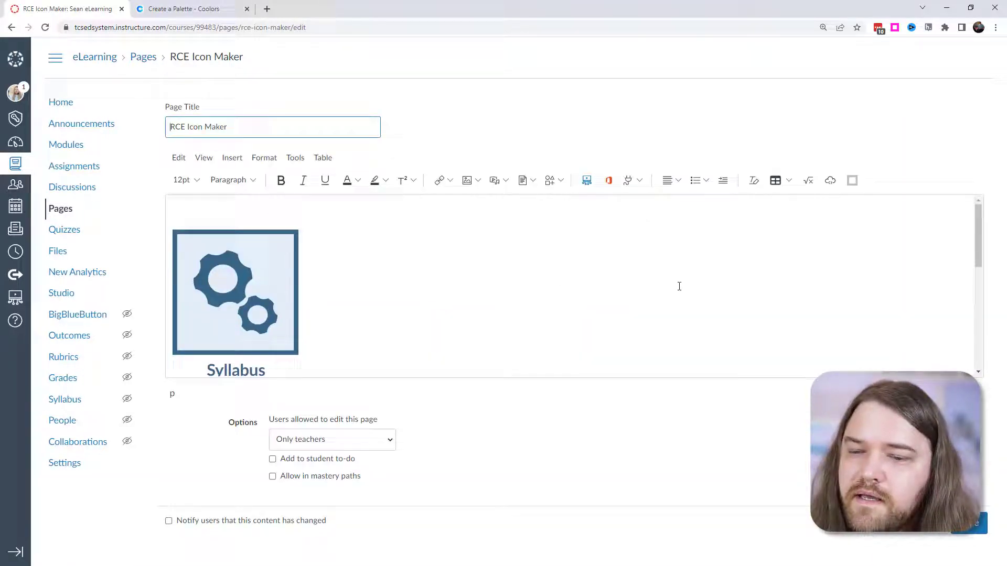
{"action": "type", "text": "Readings"}
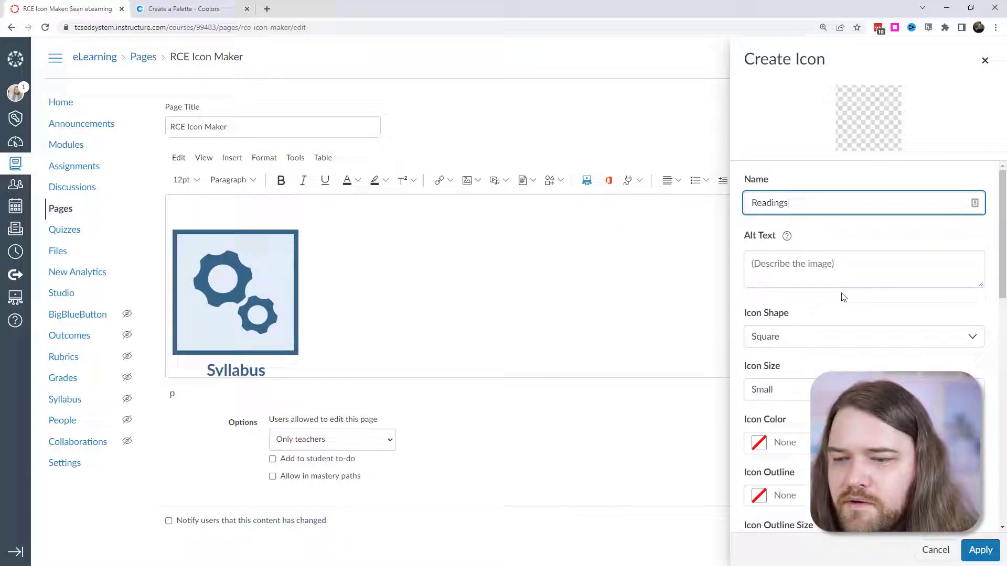
{"action": "left_click", "coordinate": [863, 269]}
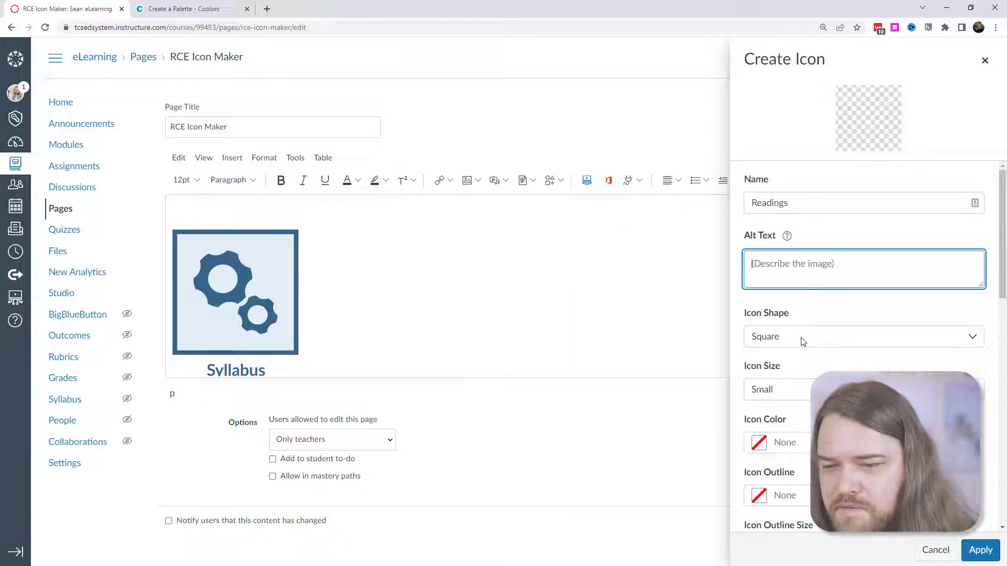
{"action": "left_click", "coordinate": [863, 335]}
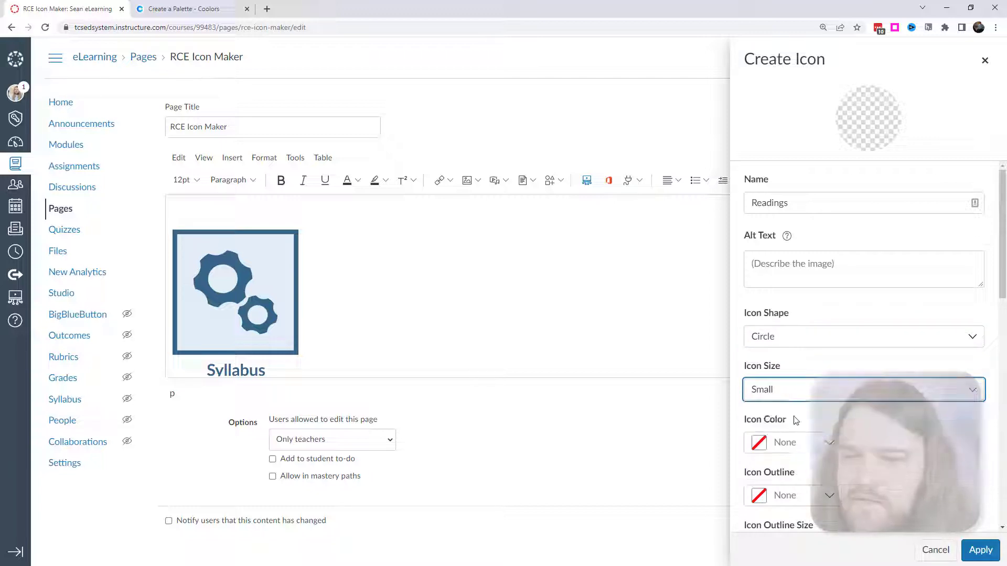
{"action": "left_click", "coordinate": [188, 8]}
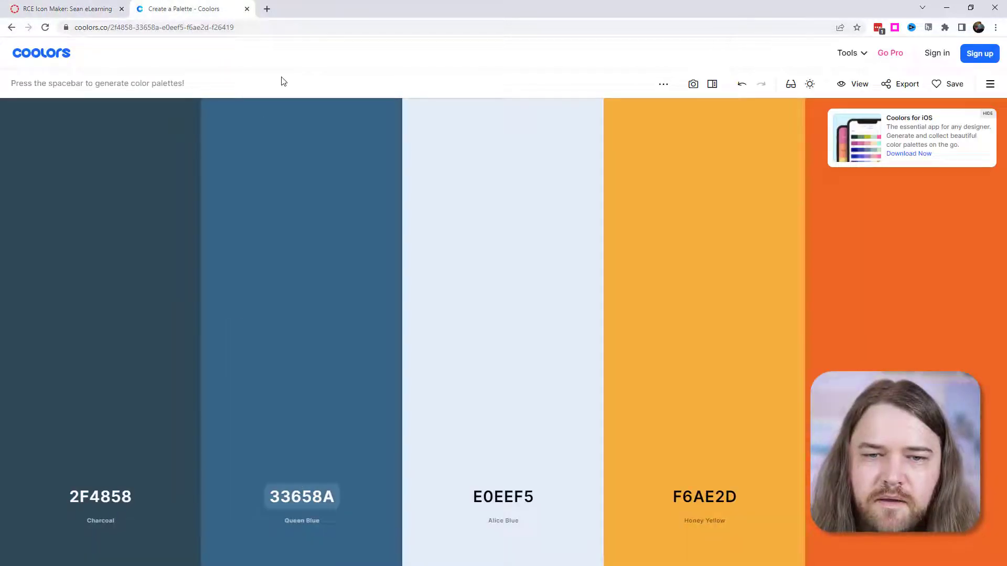
- Give the icon a pale green E6F0E5 fill and a green outline from Coolors
{"action": "key", "text": "space"}
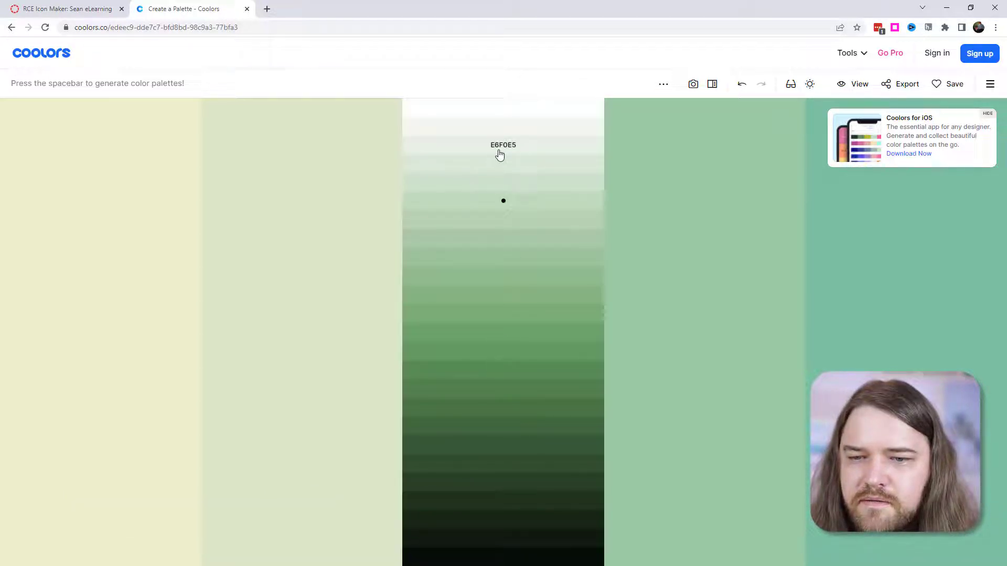
{"action": "left_click", "coordinate": [503, 145]}
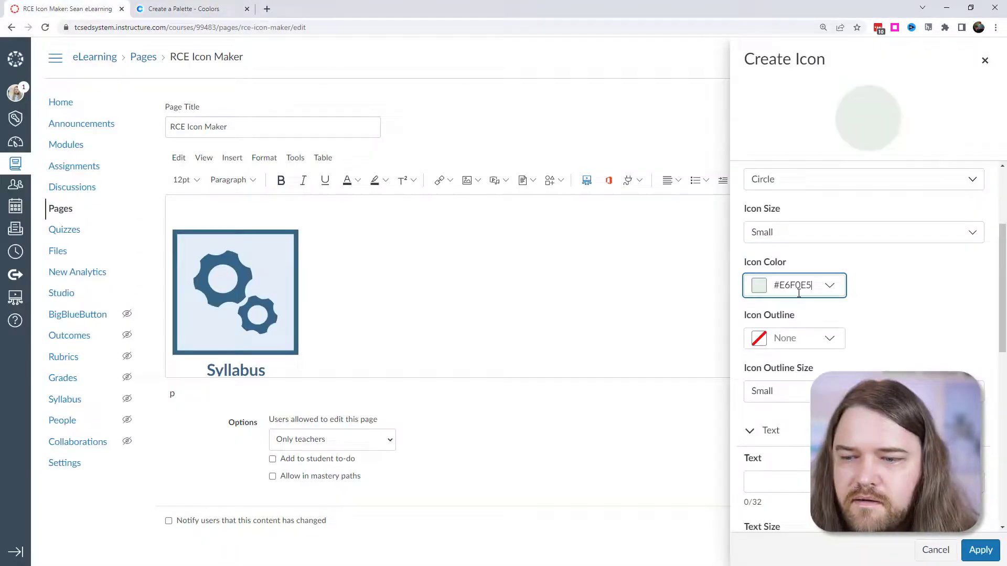
{"action": "left_click", "coordinate": [186, 9]}
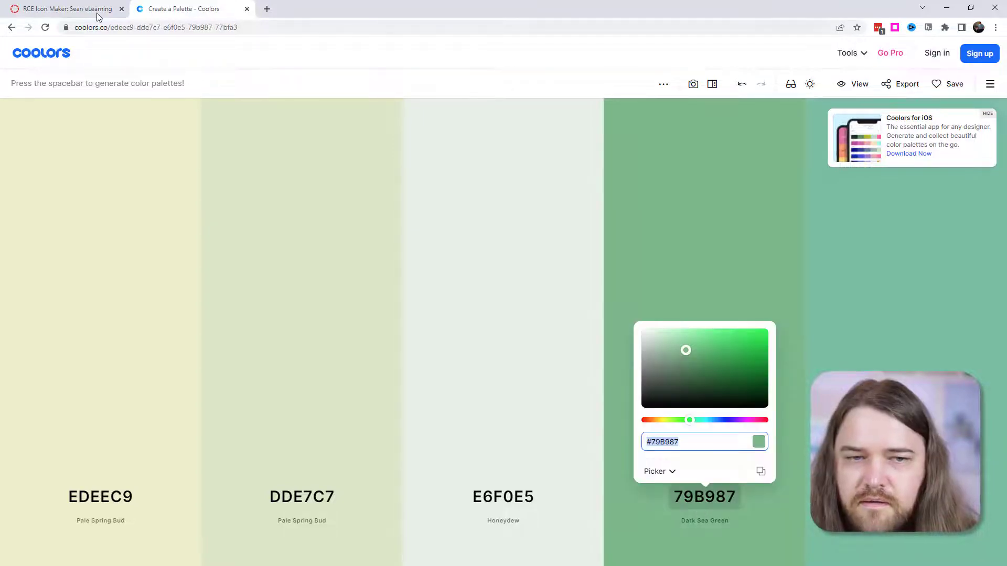
{"action": "left_click", "coordinate": [64, 9]}
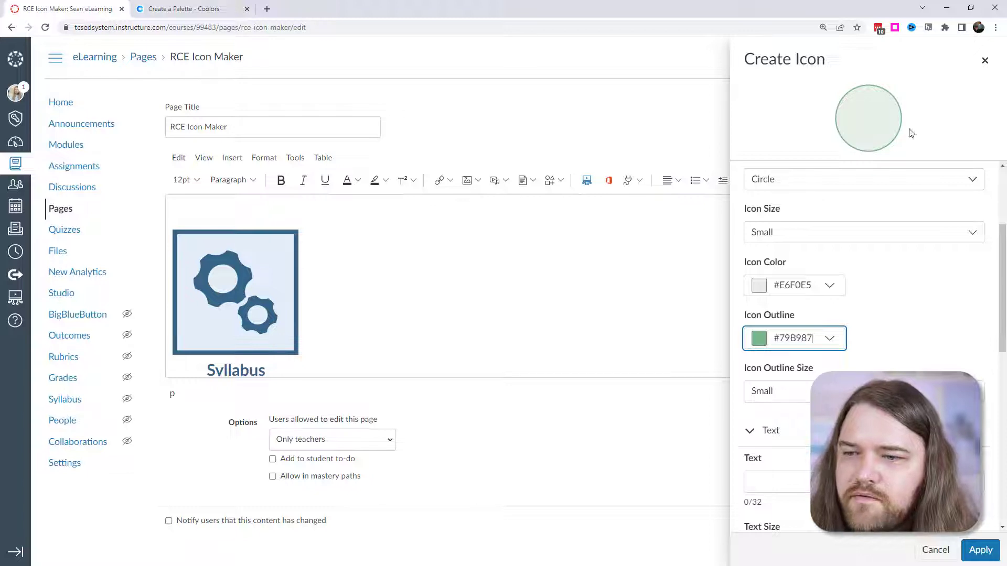
- Label the icon 'Readings' in dark green #3B7D64 at Medium text size
{"action": "scroll", "scroll_direction": "down", "scroll_amount": 3}
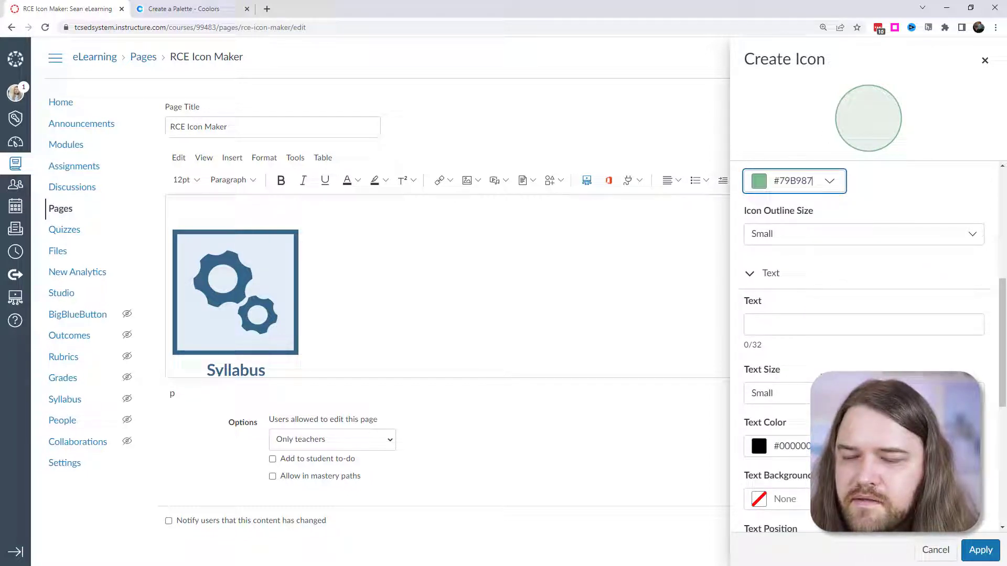
{"action": "type", "text": "Readings"}
{"action": "left_click", "coordinate": [777, 446]}
{"action": "type", "text": "#79B987"}
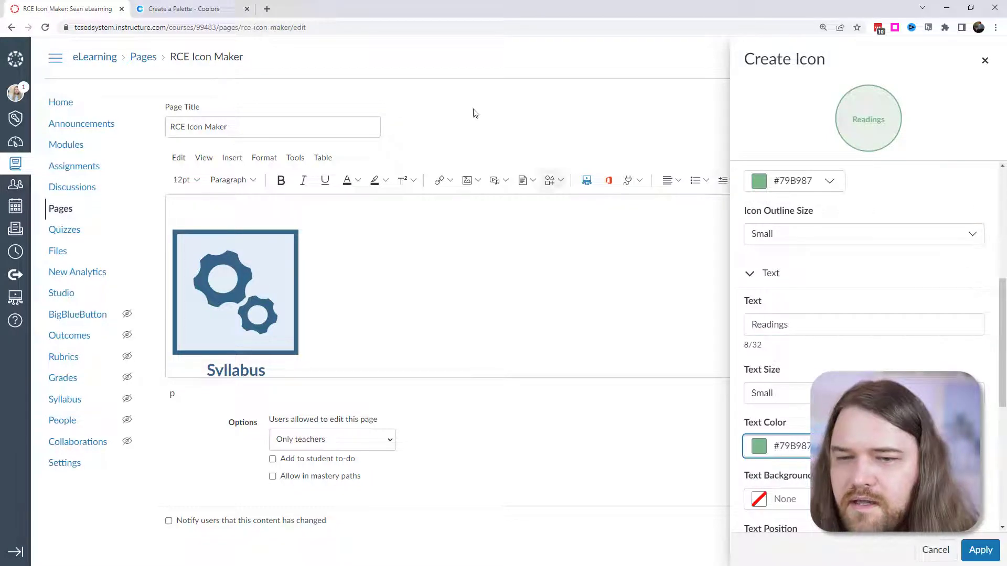
{"action": "left_click", "coordinate": [186, 8]}
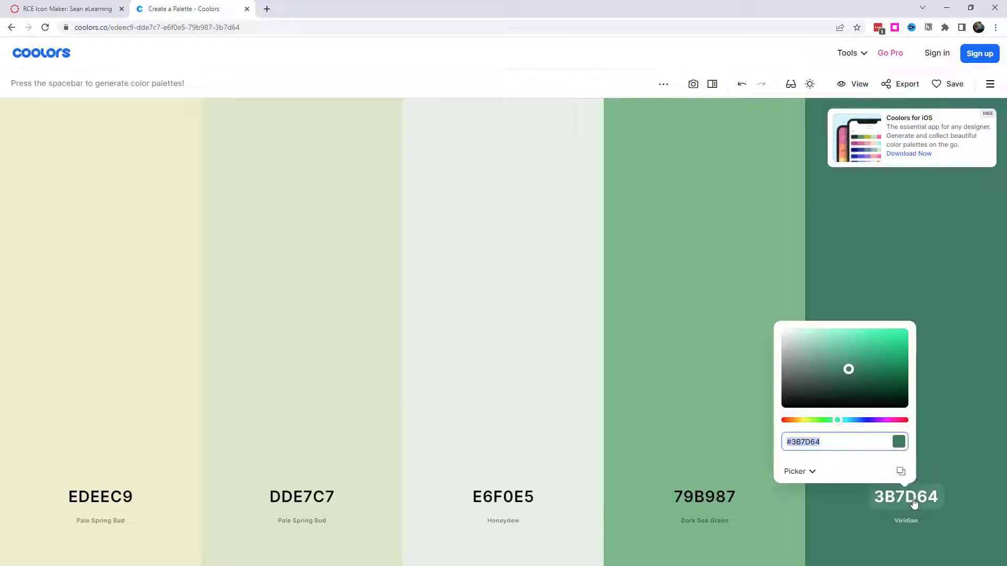
{"action": "left_click", "coordinate": [64, 8]}
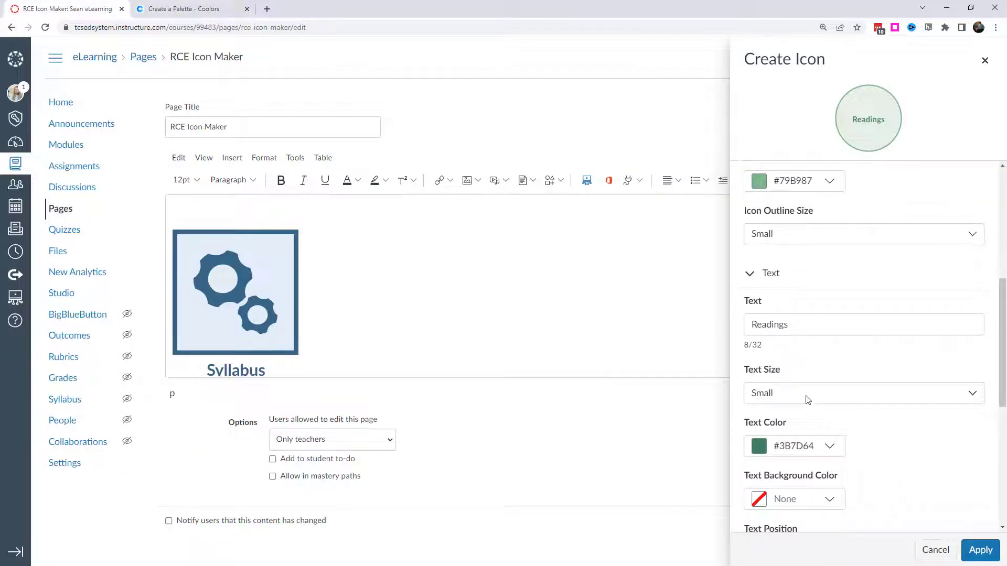
{"action": "left_click", "coordinate": [862, 392]}
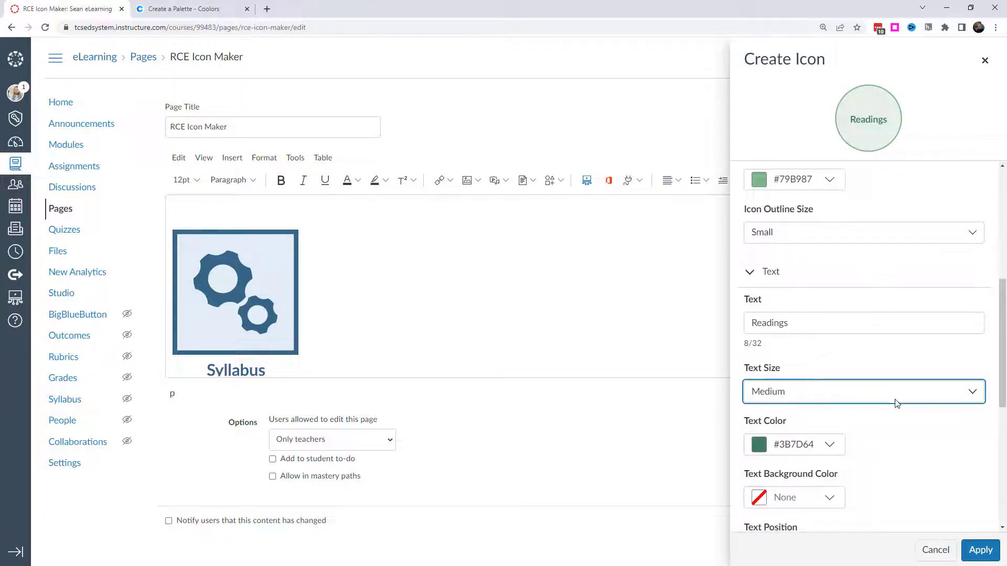
{"action": "scroll", "scroll_direction": "down", "scroll_amount": 3}
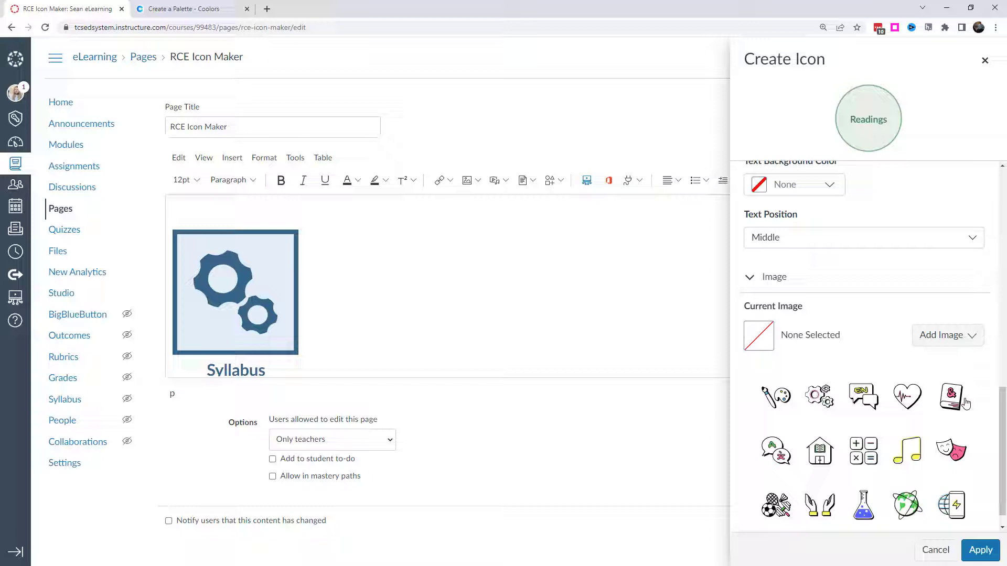
- Try label positions, moving the Readings text from the bottom third to below the circle
{"action": "left_click", "coordinate": [950, 396]}
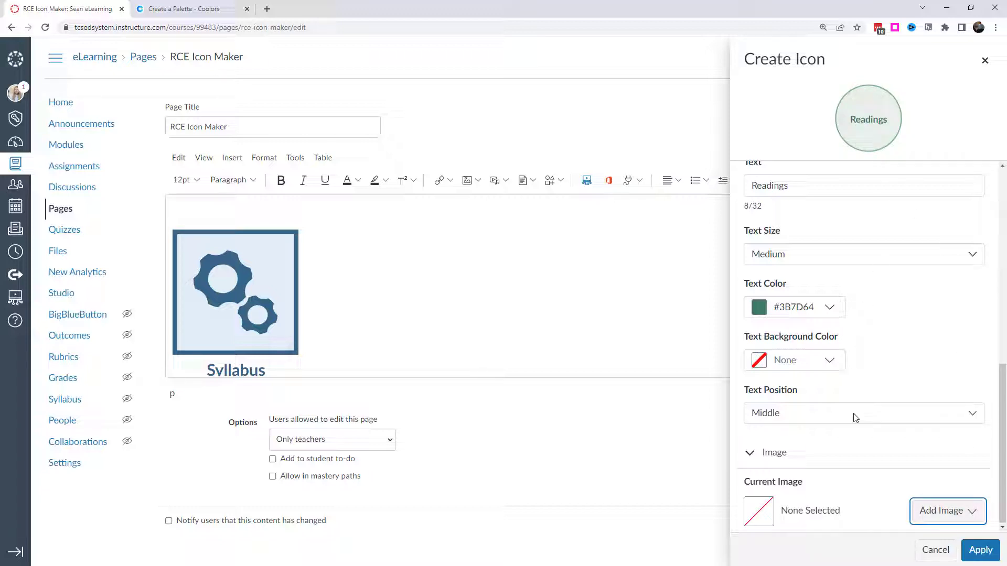
{"action": "left_click", "coordinate": [863, 412]}
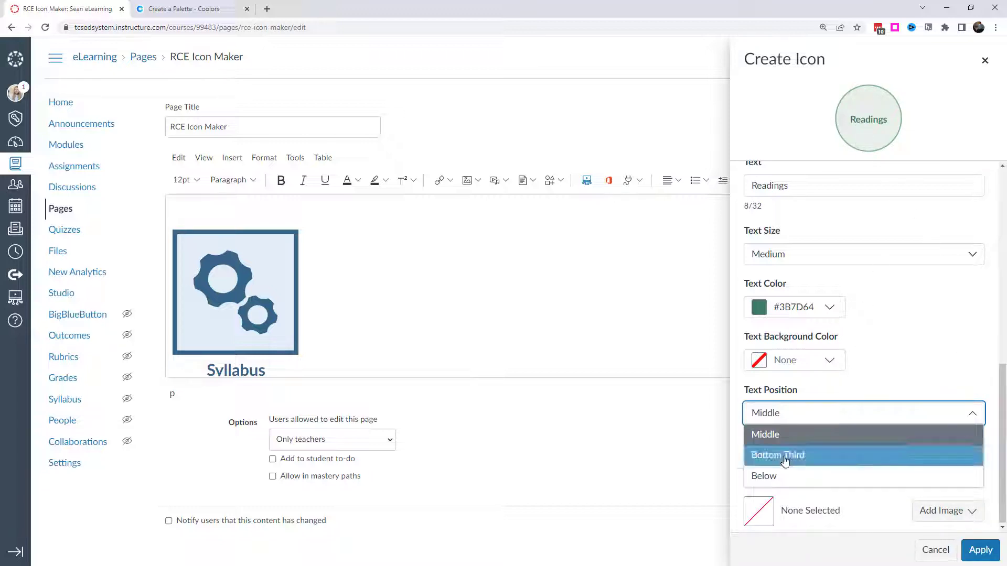
{"action": "left_click", "coordinate": [778, 454]}
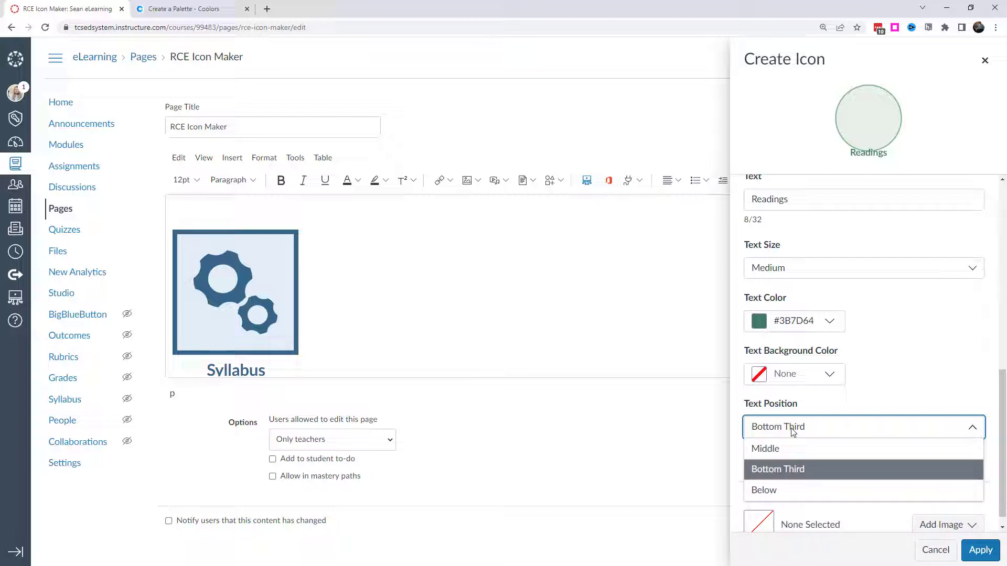
{"action": "left_click", "coordinate": [764, 490]}
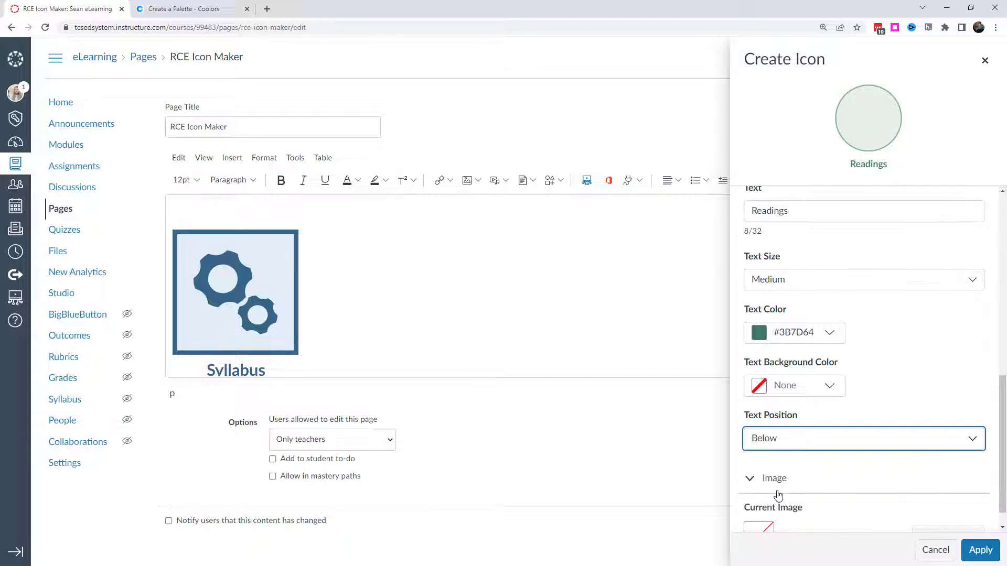
- Add the Language Arts books image to the Readings icon, then remove it
{"action": "left_click", "coordinate": [945, 510]}
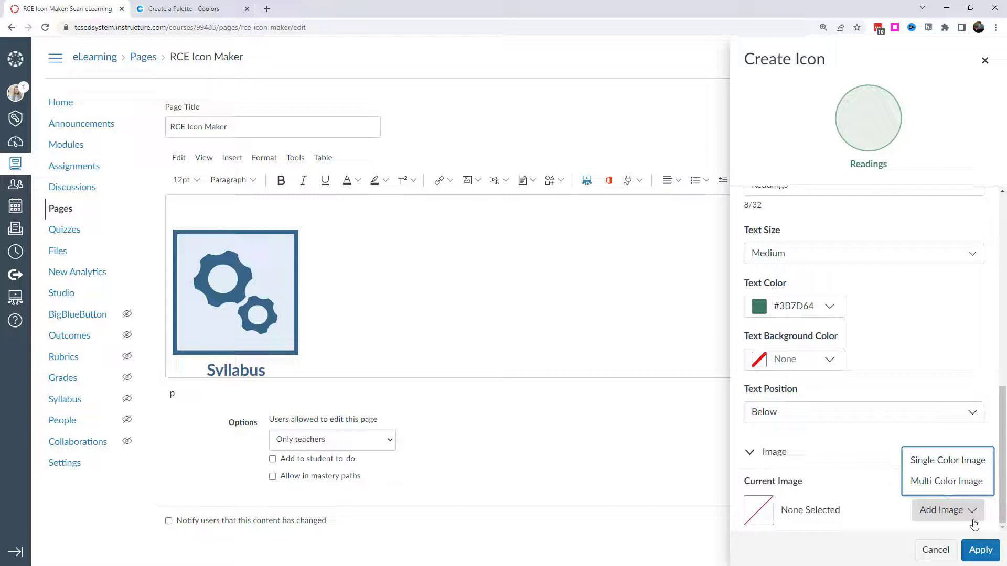
{"action": "left_click", "coordinate": [947, 461]}
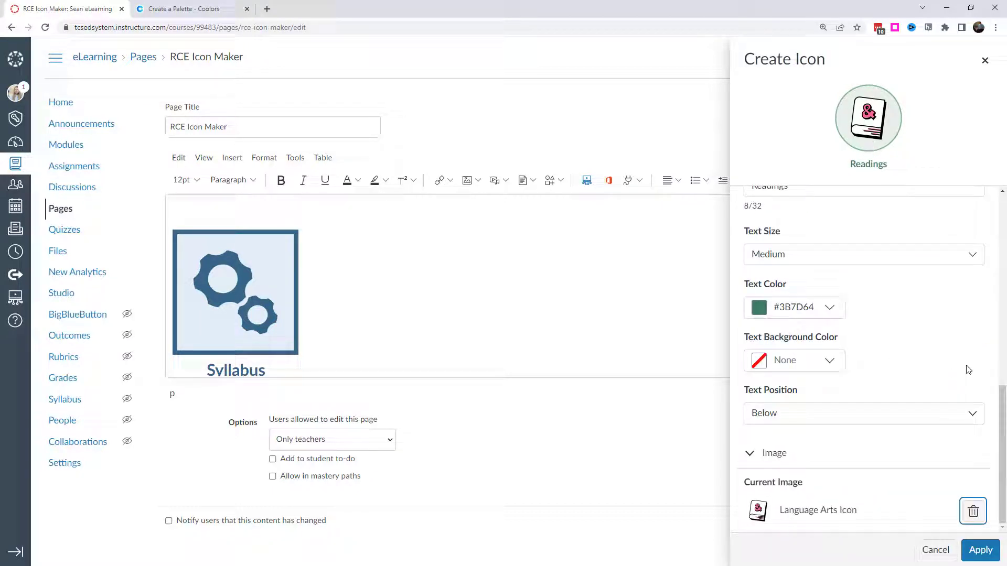
{"action": "left_click", "coordinate": [972, 510]}
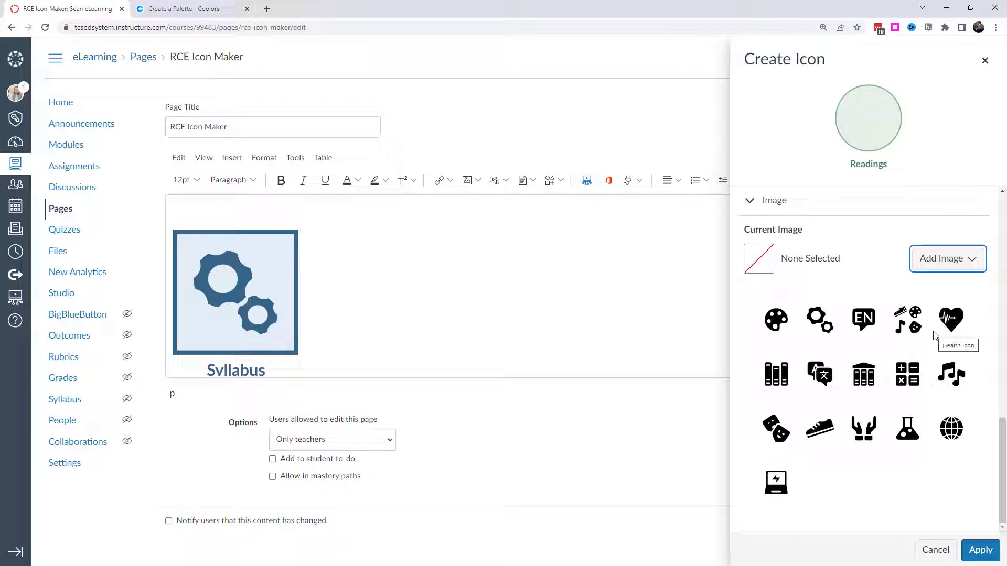
{"action": "left_click", "coordinate": [775, 372]}
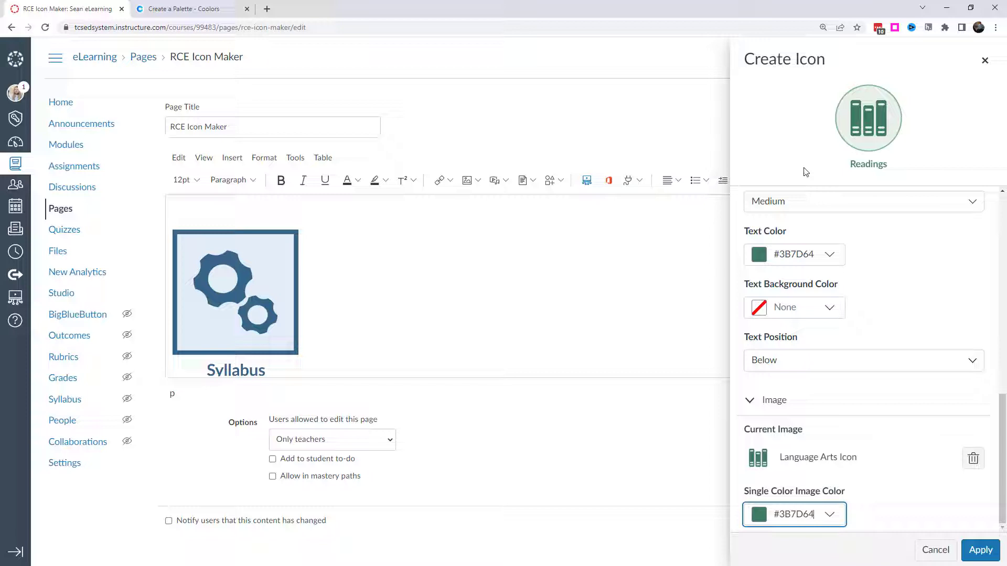
{"action": "mouse_move", "coordinate": [973, 457]}
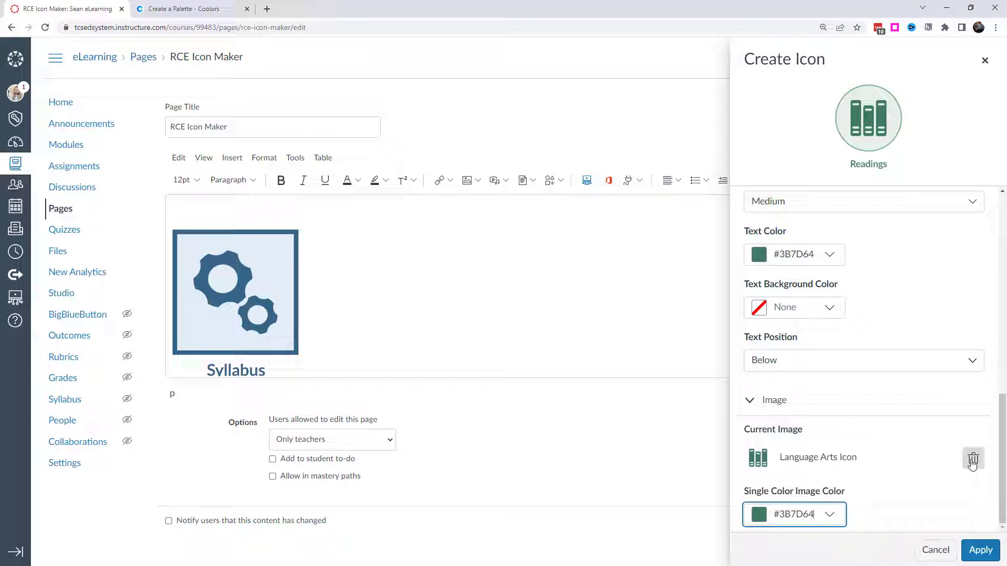
{"action": "left_click", "coordinate": [973, 460]}
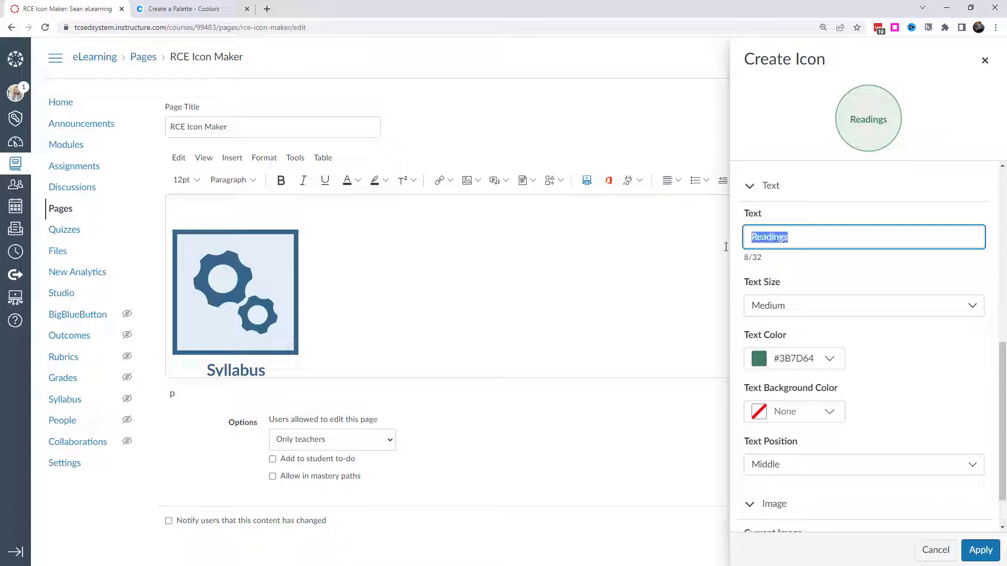
- Try the longer label 'Communications and emails', then revert the text to 'Readings'
{"action": "type", "text": "Communicatio"}
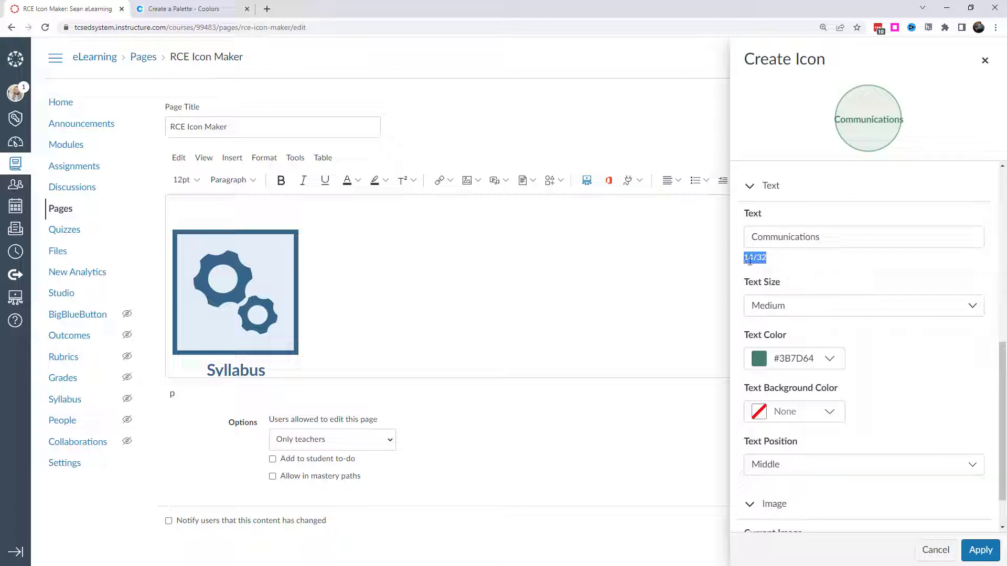
{"action": "type", "text": "and emails"}
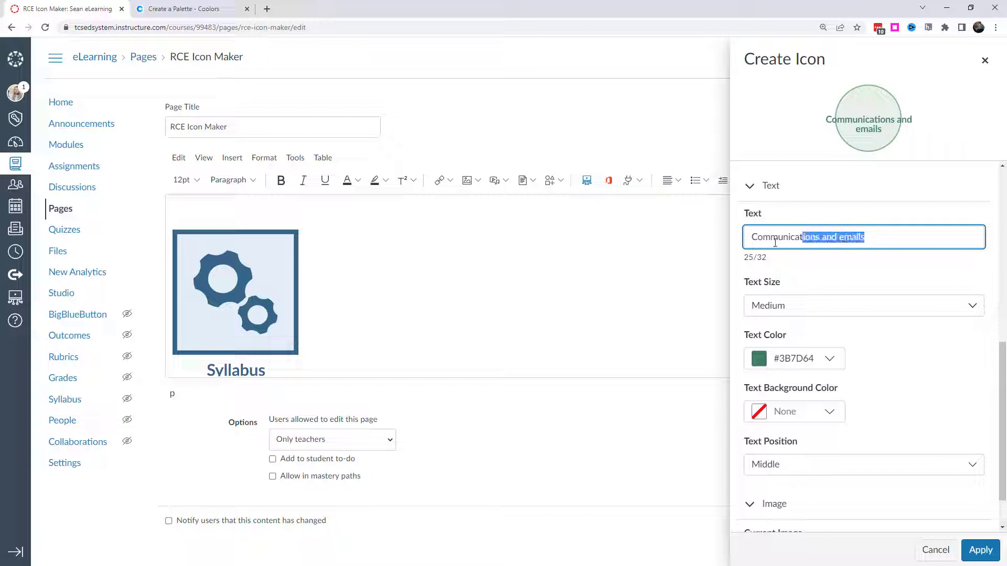
{"action": "type", "text": "Readings"}
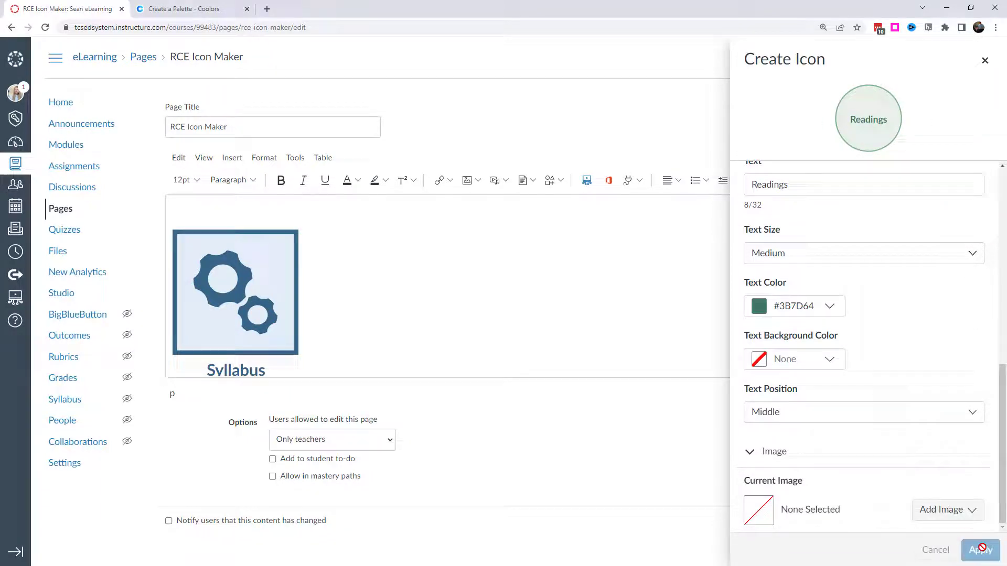
- Insert the Readings icon, relabel Getting Started as 'Getting Started and beginnings', and save
{"action": "left_click", "coordinate": [980, 550]}
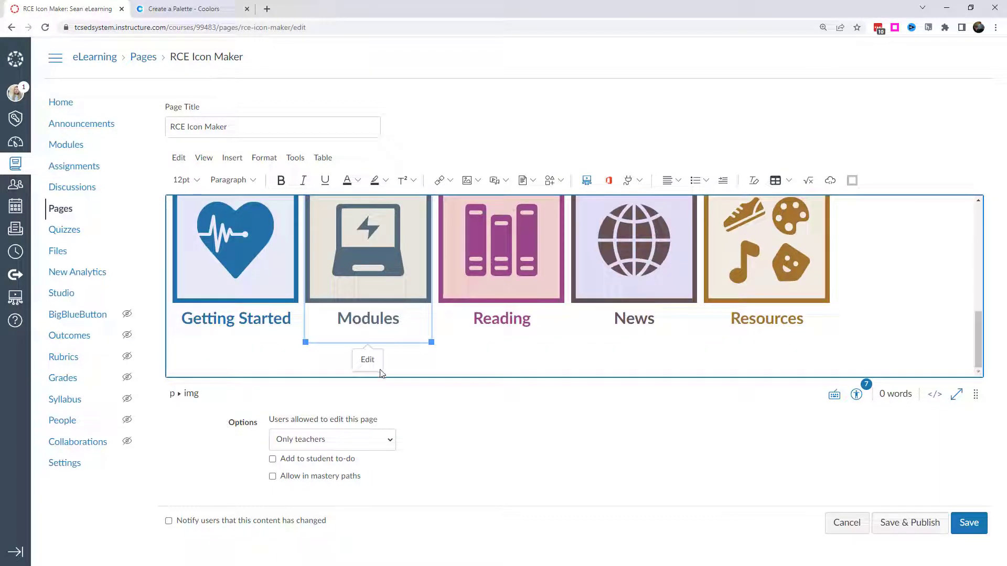
{"action": "left_click", "coordinate": [235, 249]}
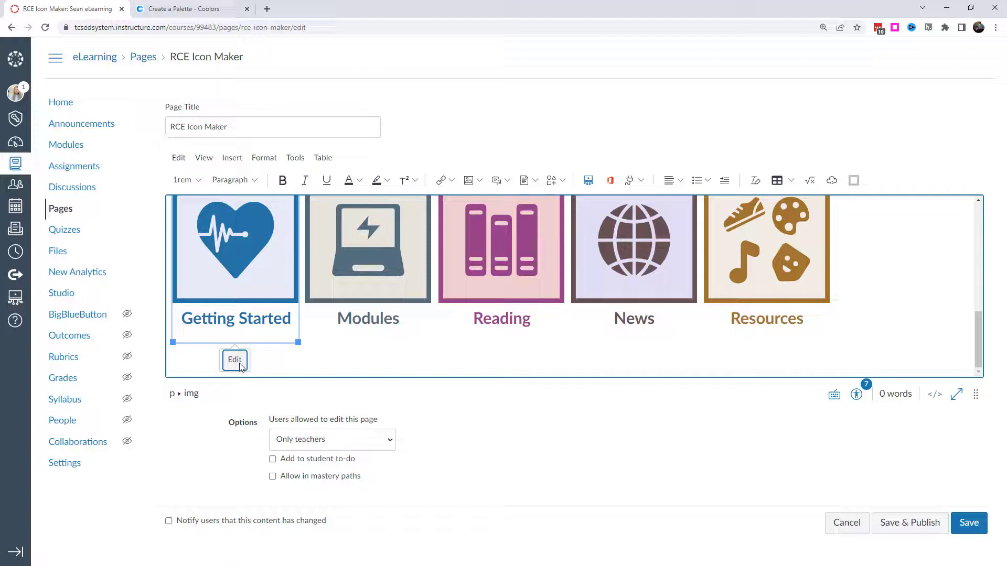
{"action": "left_click", "coordinate": [234, 359]}
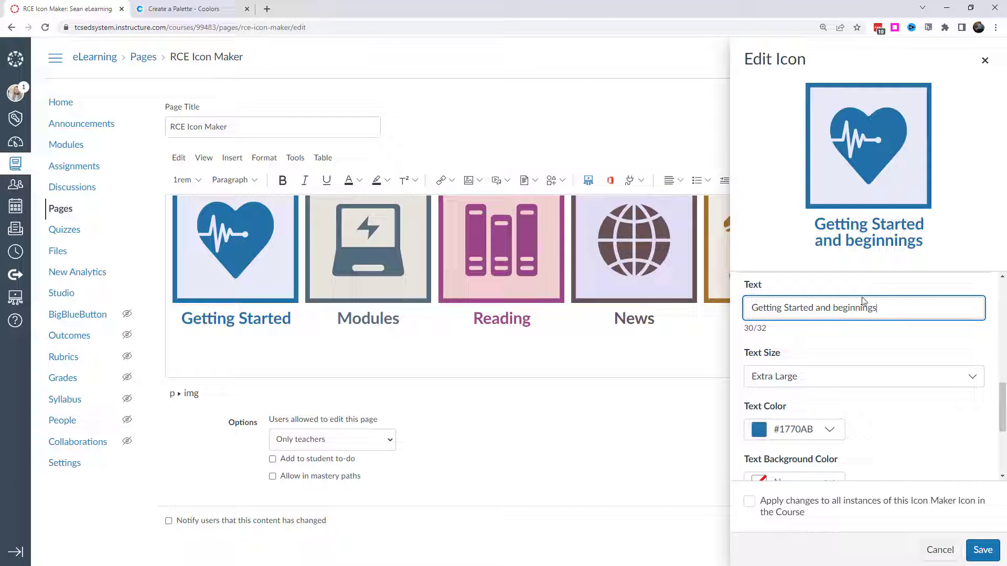
{"action": "left_click", "coordinate": [982, 549]}
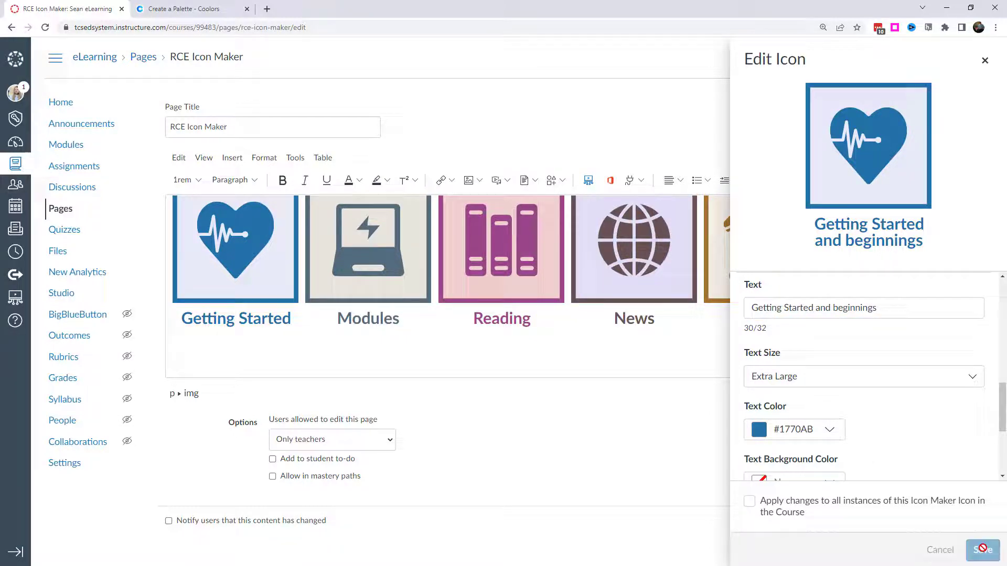
{"action": "left_click", "coordinate": [982, 549]}
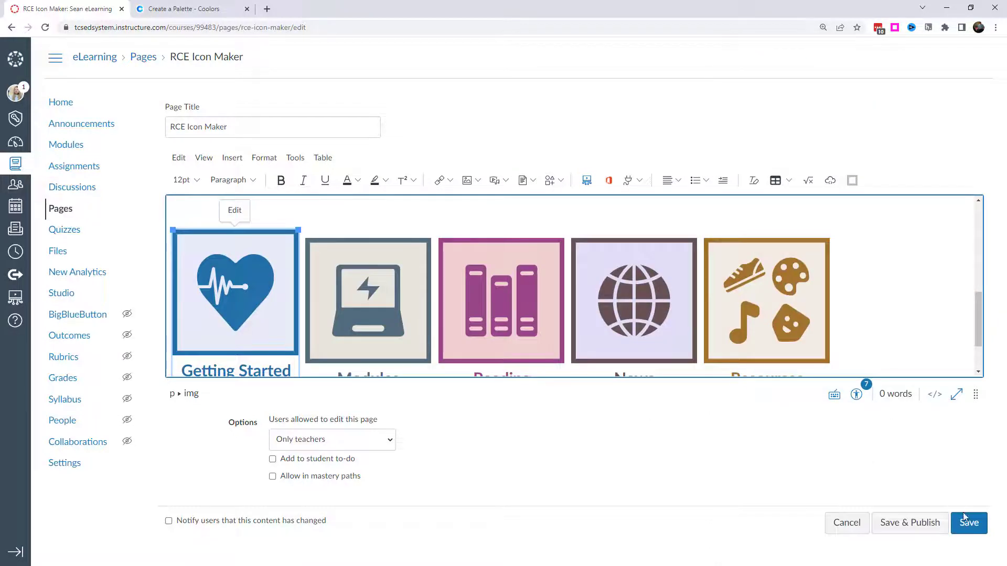
{"action": "left_click", "coordinate": [969, 522]}
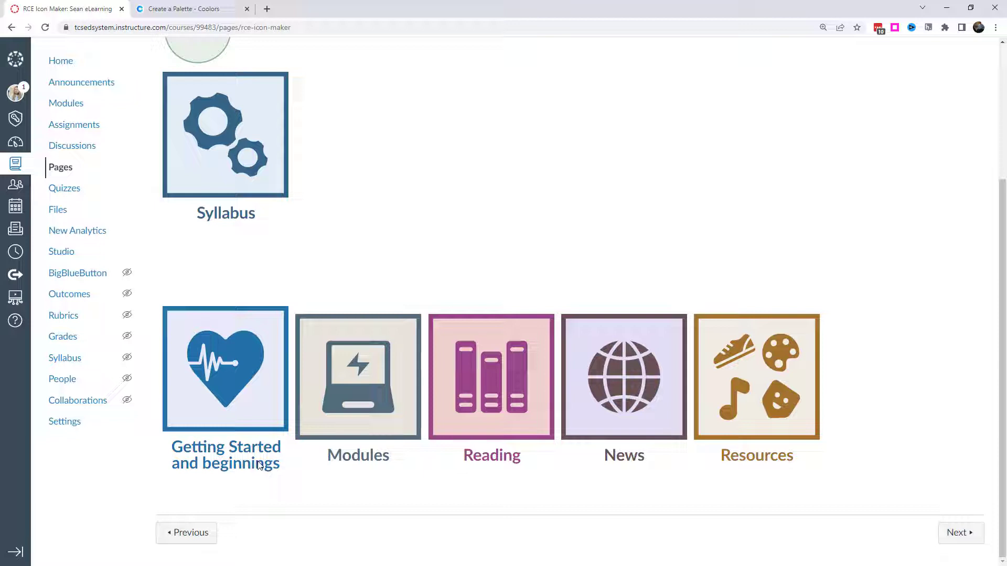
{"action": "mouse_move", "coordinate": [243, 430]}
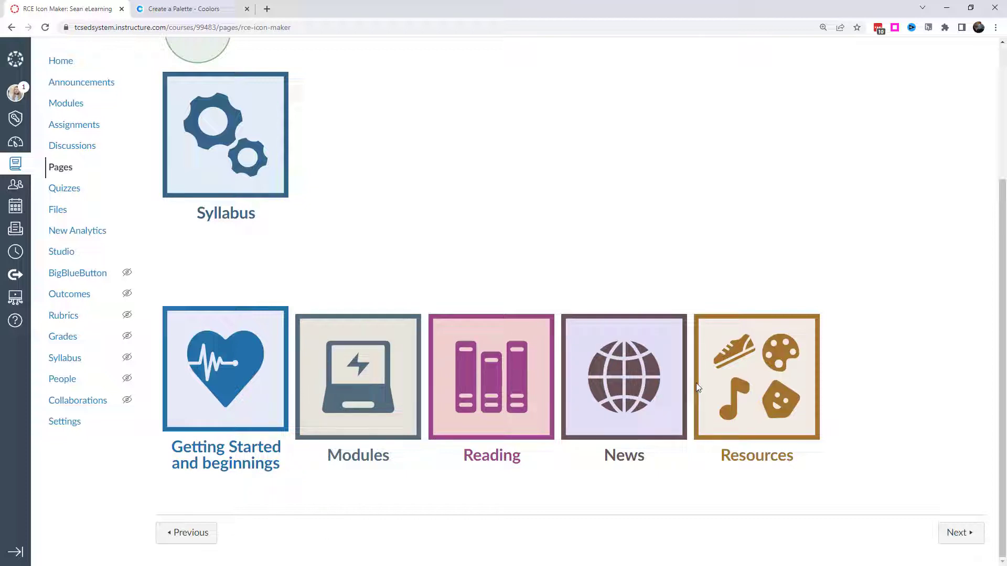
{"action": "mouse_move", "coordinate": [621, 401]}
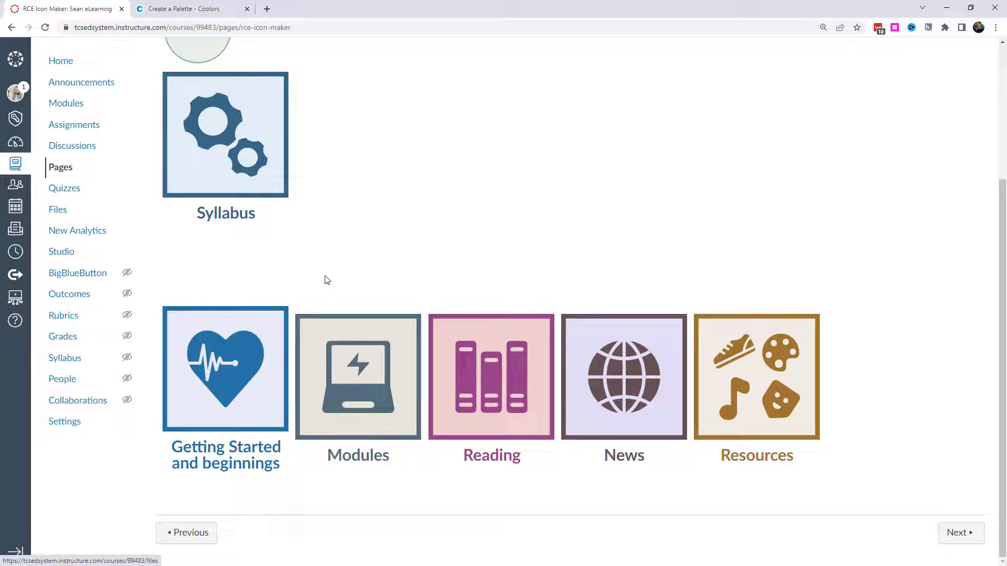
{"action": "mouse_move", "coordinate": [607, 510]}
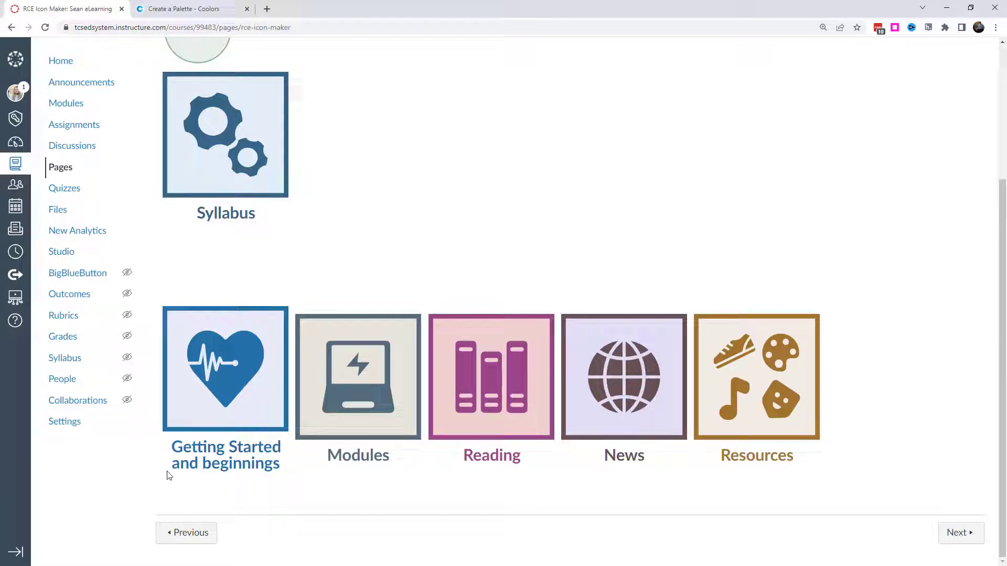
{"action": "mouse_move", "coordinate": [505, 334]}
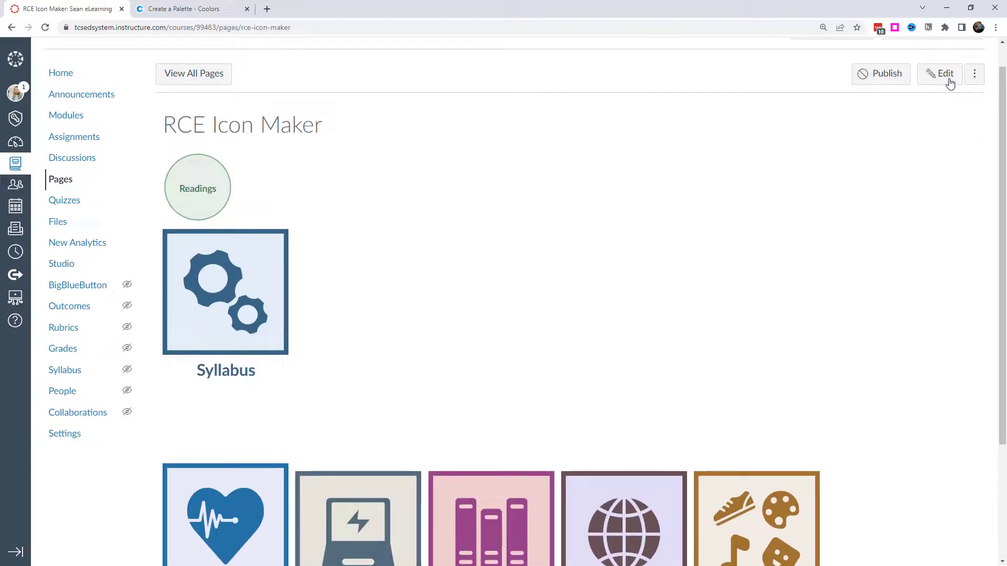
- Edit the page and list the Saved Icon Maker Icons from the Icon Maker dropdown
{"action": "left_click", "coordinate": [939, 73]}
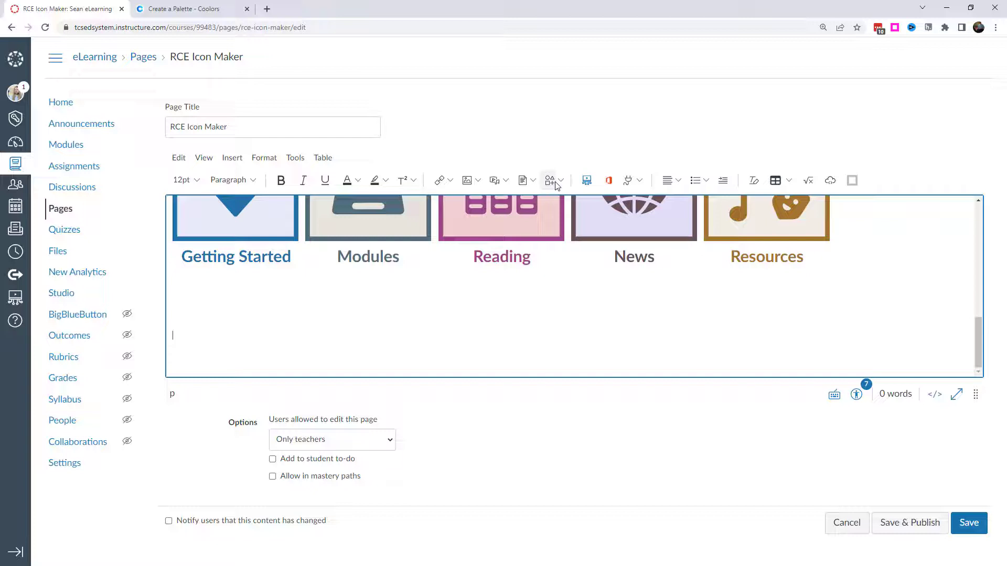
{"action": "left_click", "coordinate": [549, 179]}
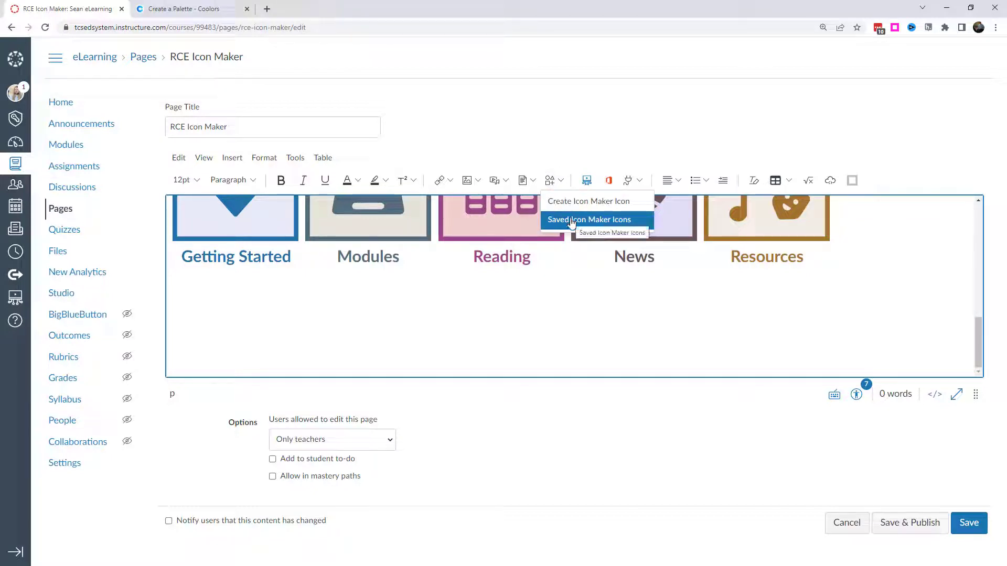
{"action": "left_click", "coordinate": [589, 219]}
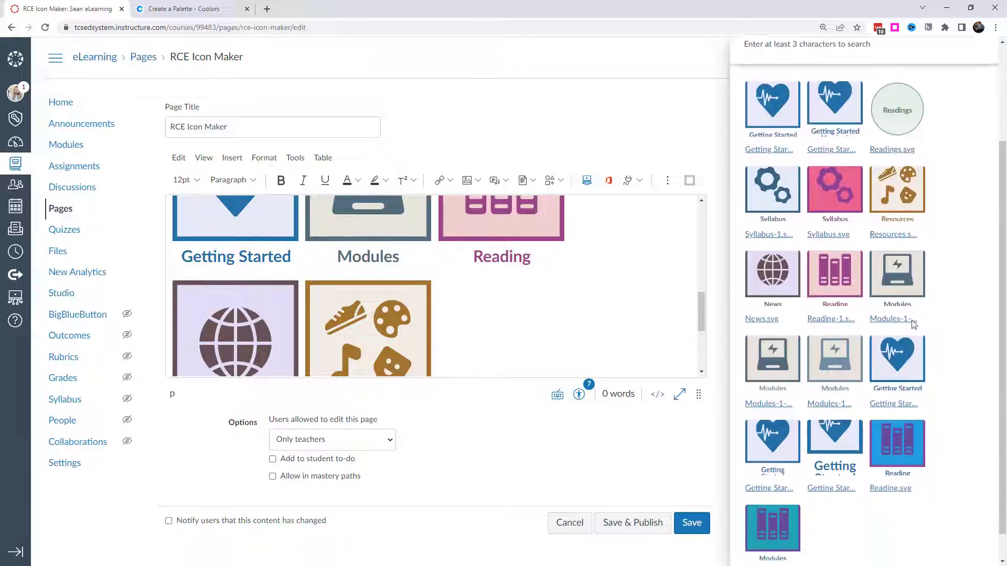
{"action": "scroll", "scroll_direction": "down", "scroll_amount": 3}
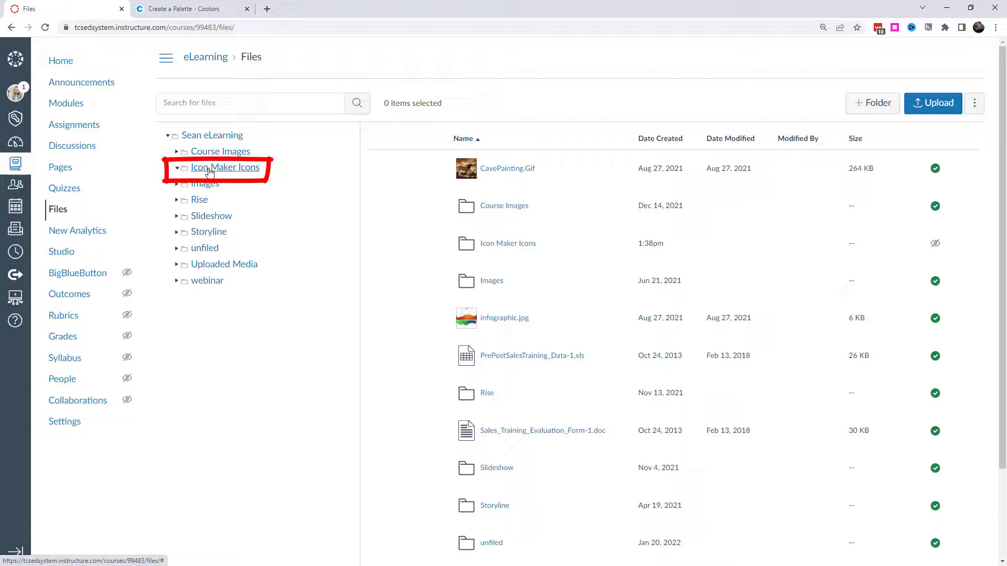
- Browse the SVG files in the Icon Maker Icons folder, then switch to Noun Project
{"action": "left_click", "coordinate": [225, 167]}
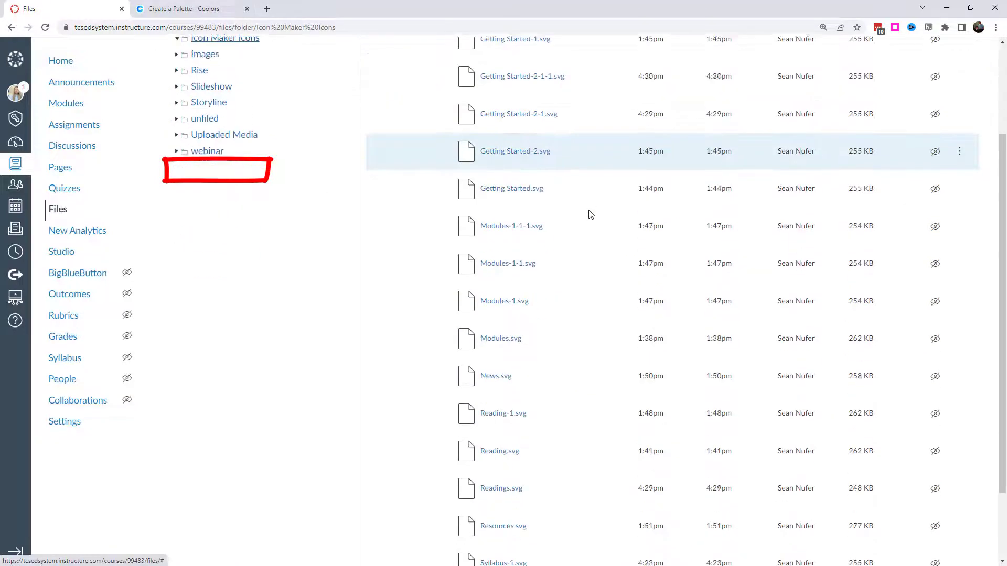
{"action": "scroll", "scroll_direction": "down", "scroll_amount": 3}
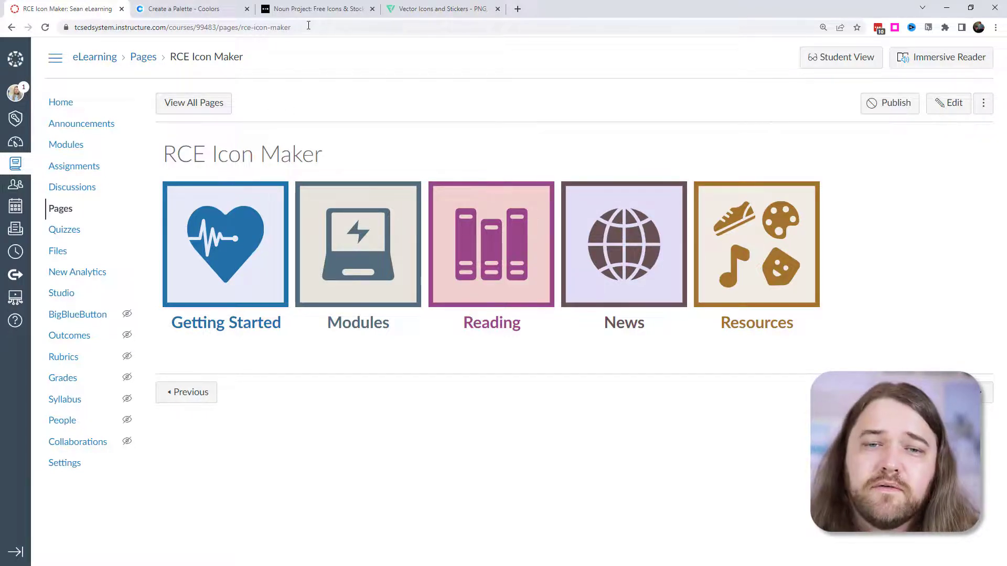
{"action": "left_click", "coordinate": [314, 8]}
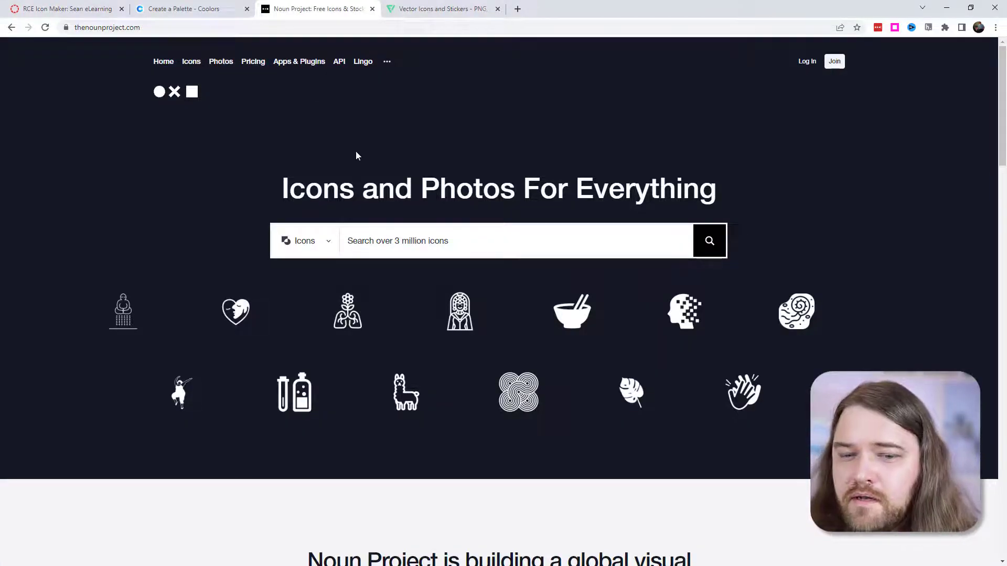
{"action": "scroll", "scroll_direction": "down", "scroll_amount": 3}
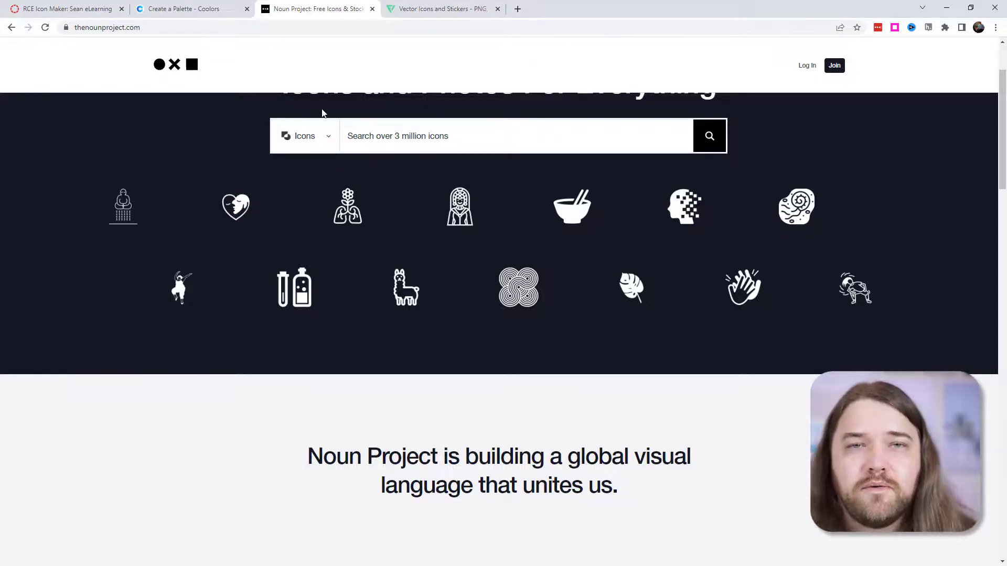
{"action": "mouse_move", "coordinate": [414, 38]}
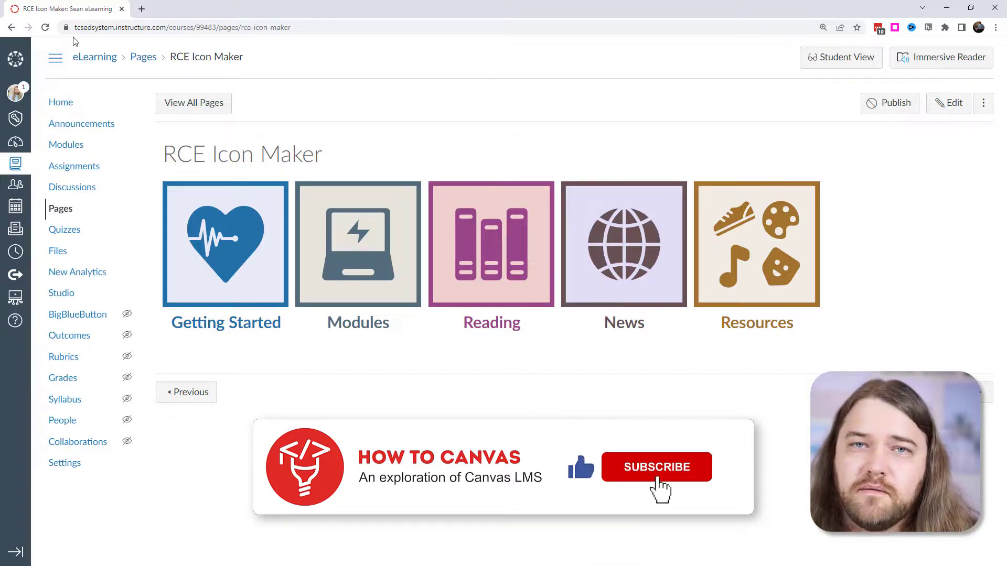
- Return to the RCE Icon Maker page showing the five labelled icon tiles
{"action": "left_click", "coordinate": [656, 466]}
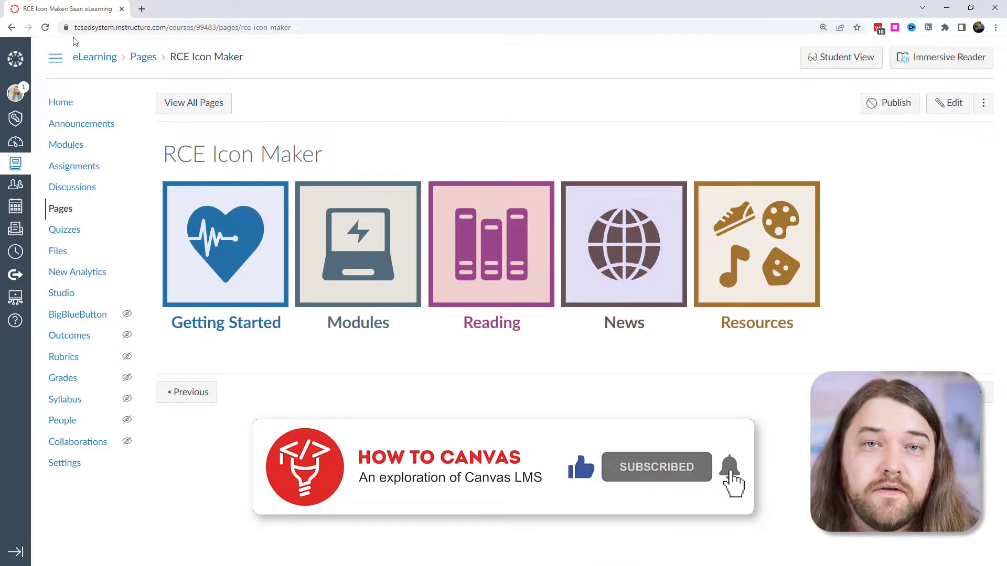